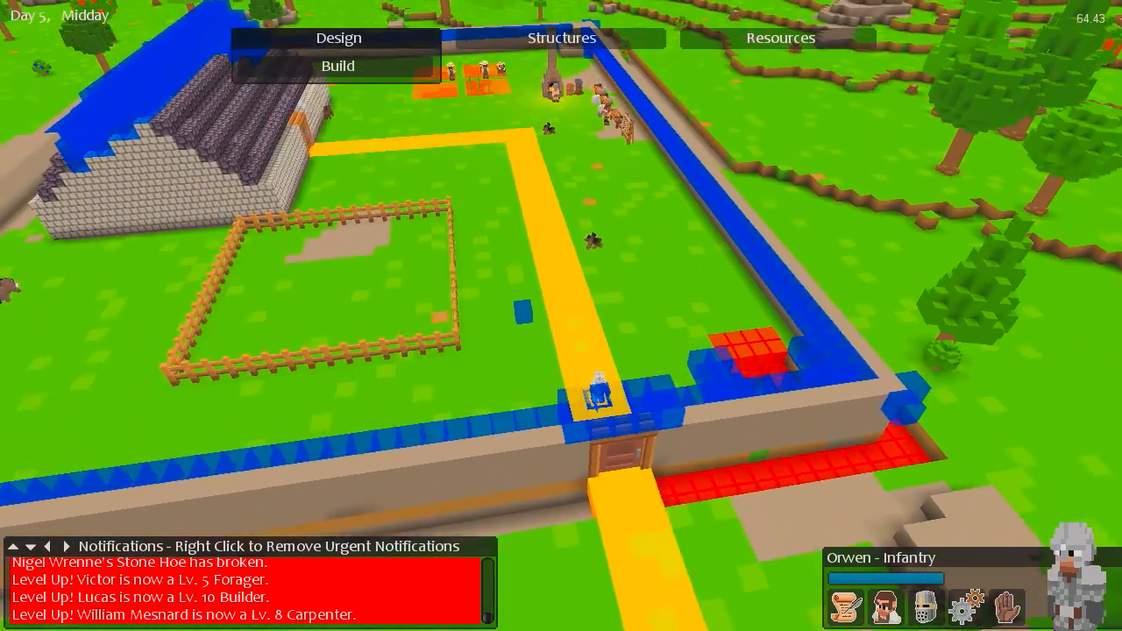
Bring up the Resources and Crafting overview on the crafting materials list.
{"action": "left_click", "coordinate": [777, 39]}
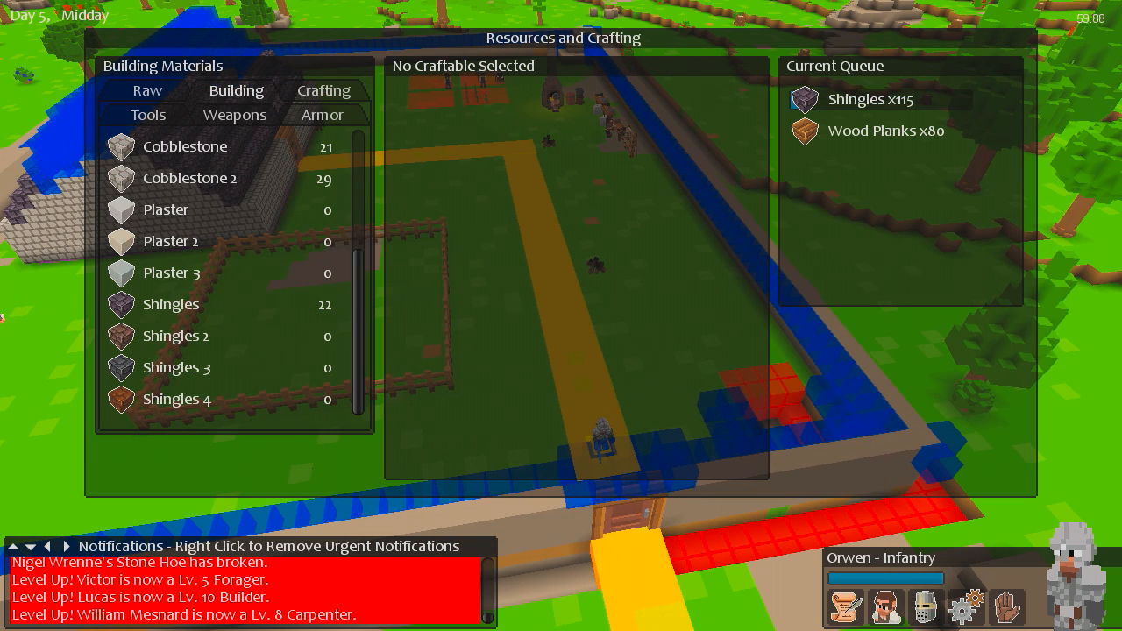
{"action": "left_click", "coordinate": [147, 91]}
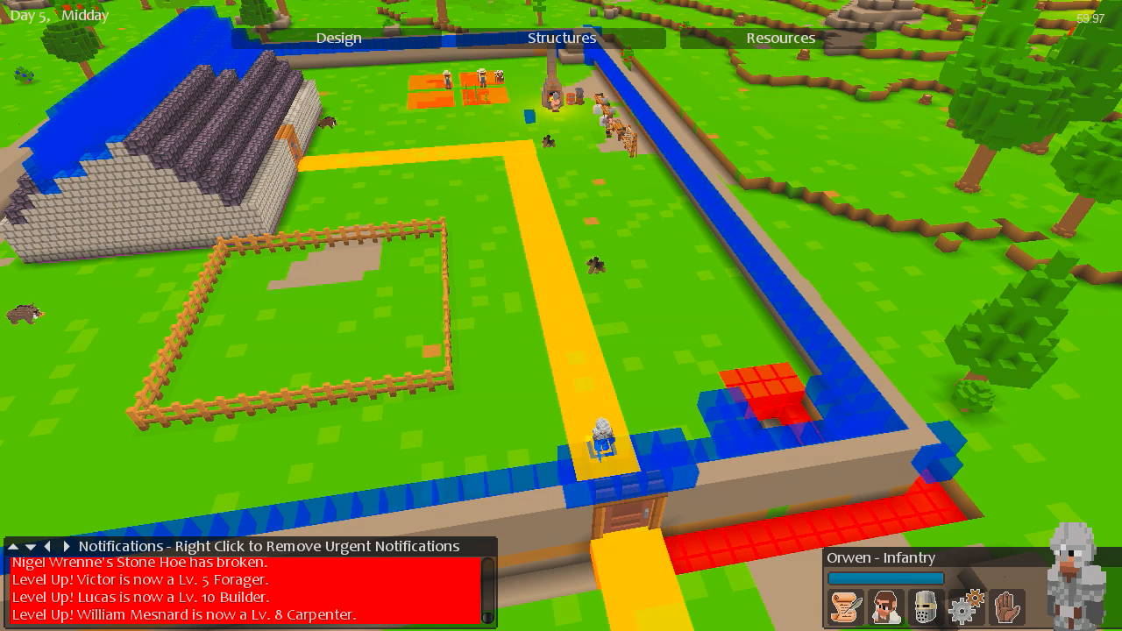
{"action": "left_click", "coordinate": [786, 38]}
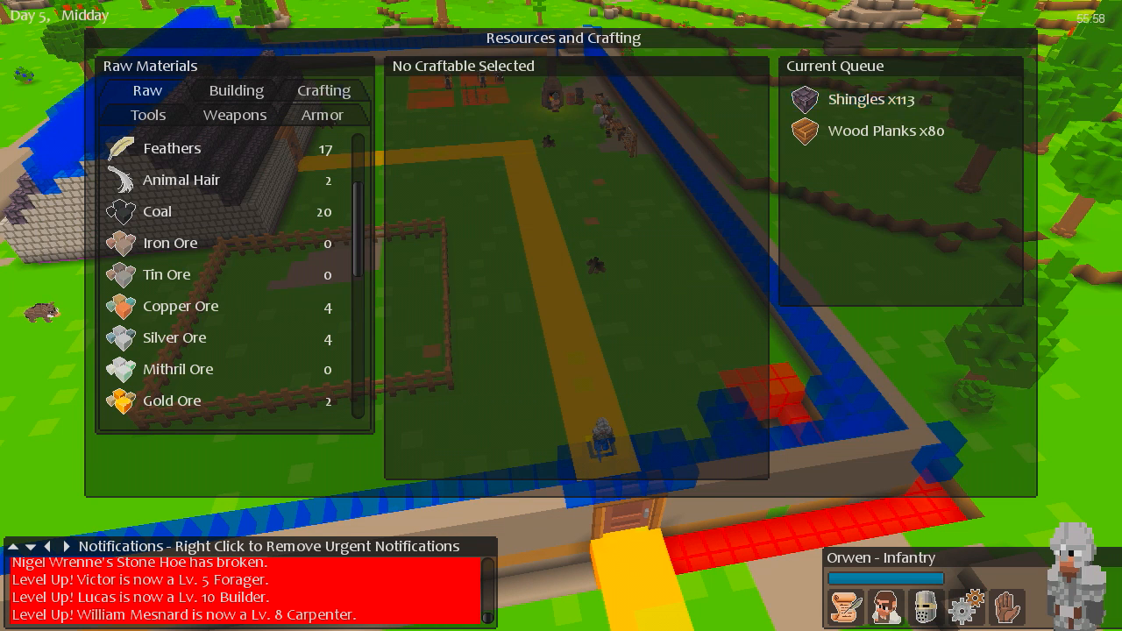
{"action": "left_click", "coordinate": [323, 92]}
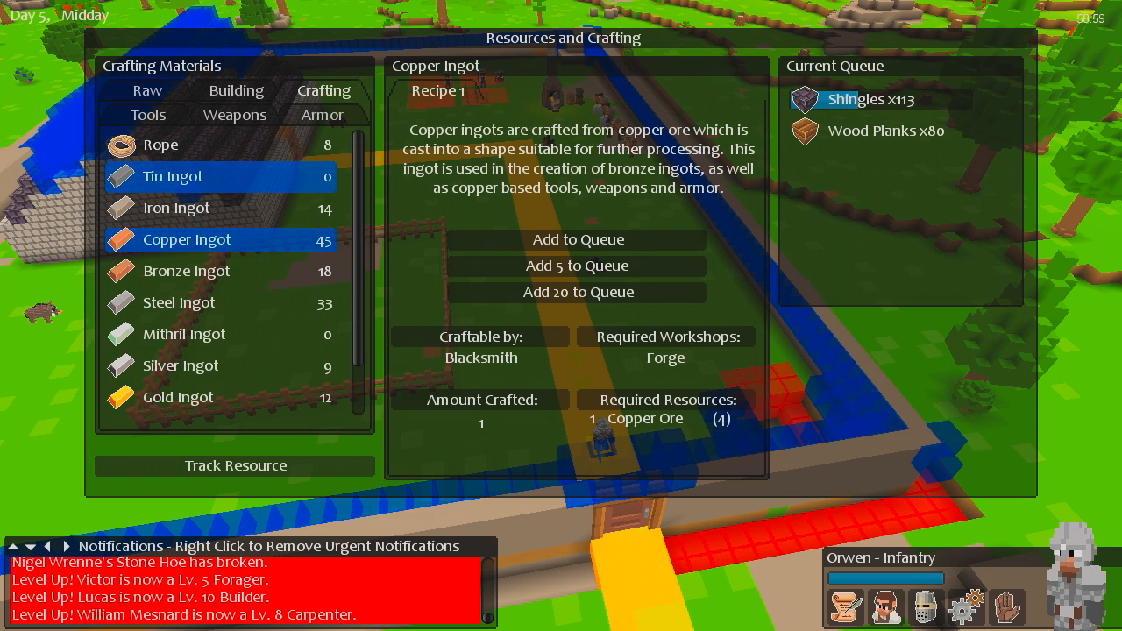
Queue five Copper Ingots and a Silver Ingot for the blacksmith to smelt.
{"action": "left_click", "coordinate": [176, 206]}
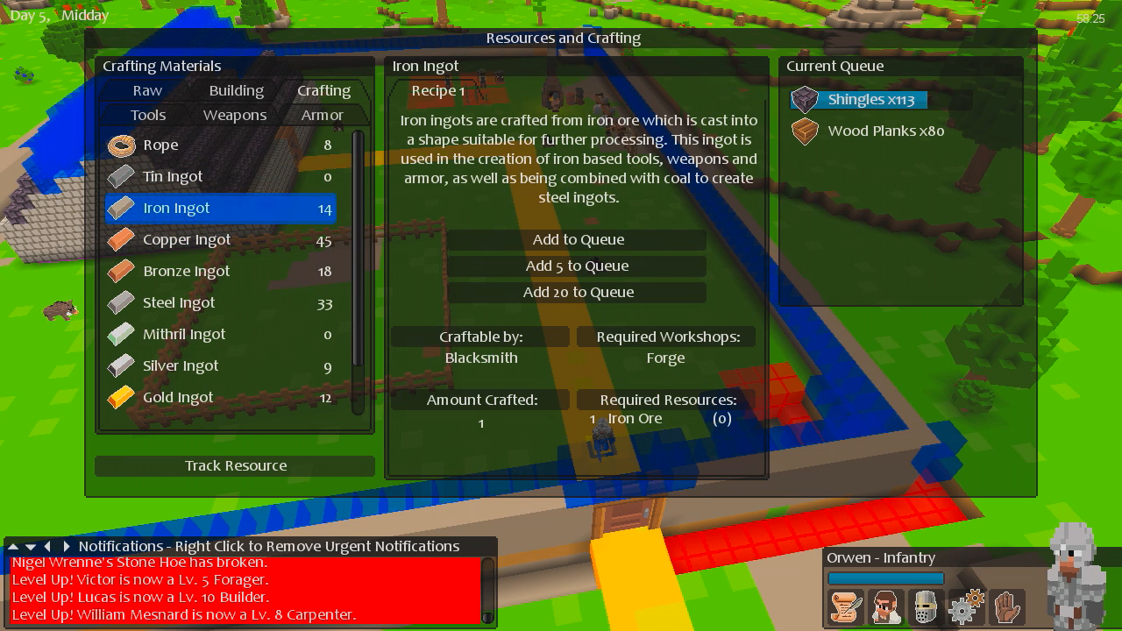
{"action": "left_click", "coordinate": [186, 238]}
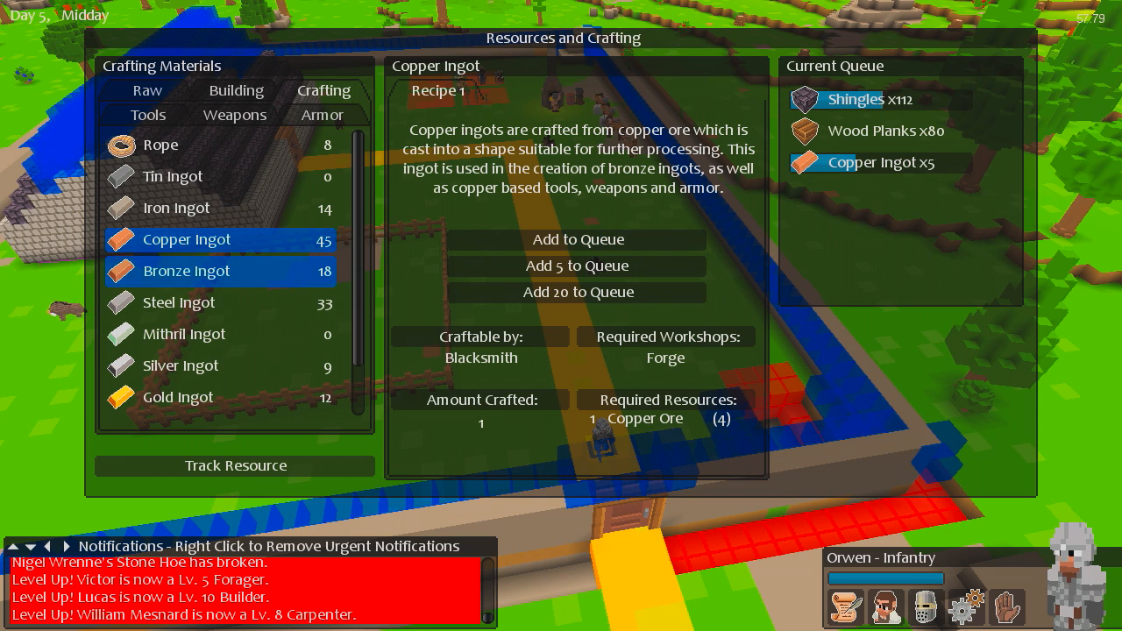
{"action": "left_click", "coordinate": [179, 302]}
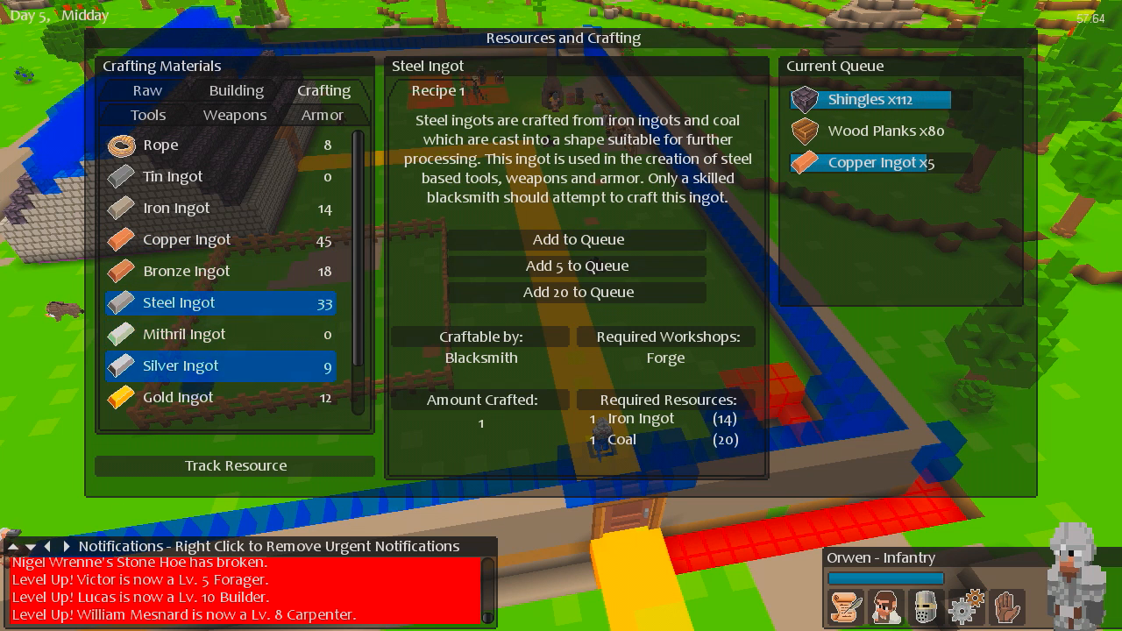
{"action": "left_click", "coordinate": [179, 367]}
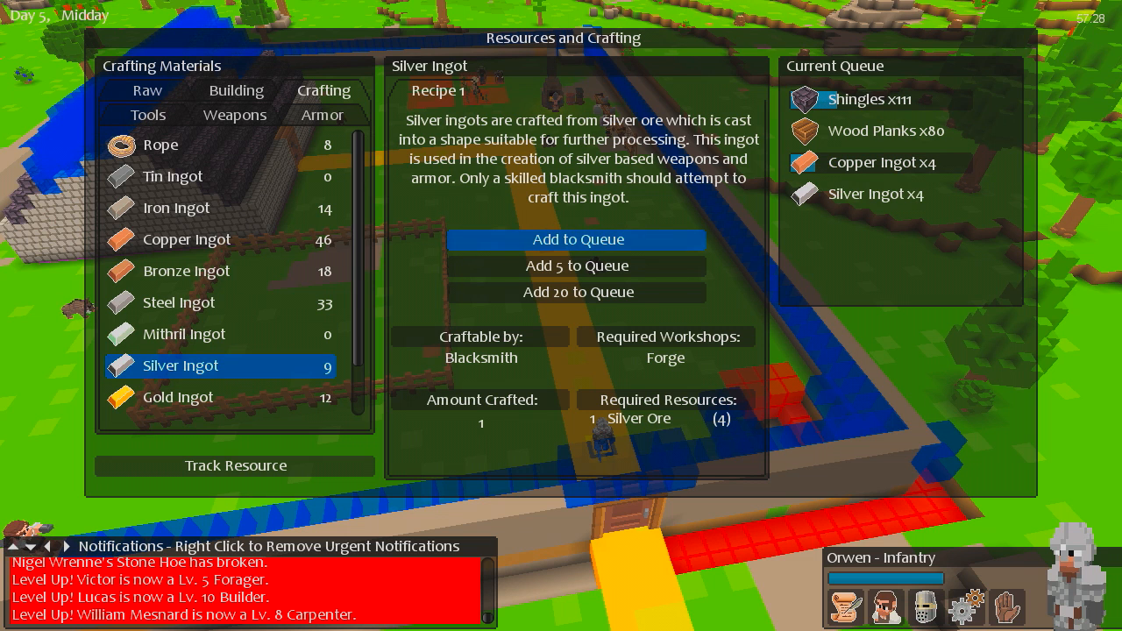
{"action": "left_click", "coordinate": [177, 397]}
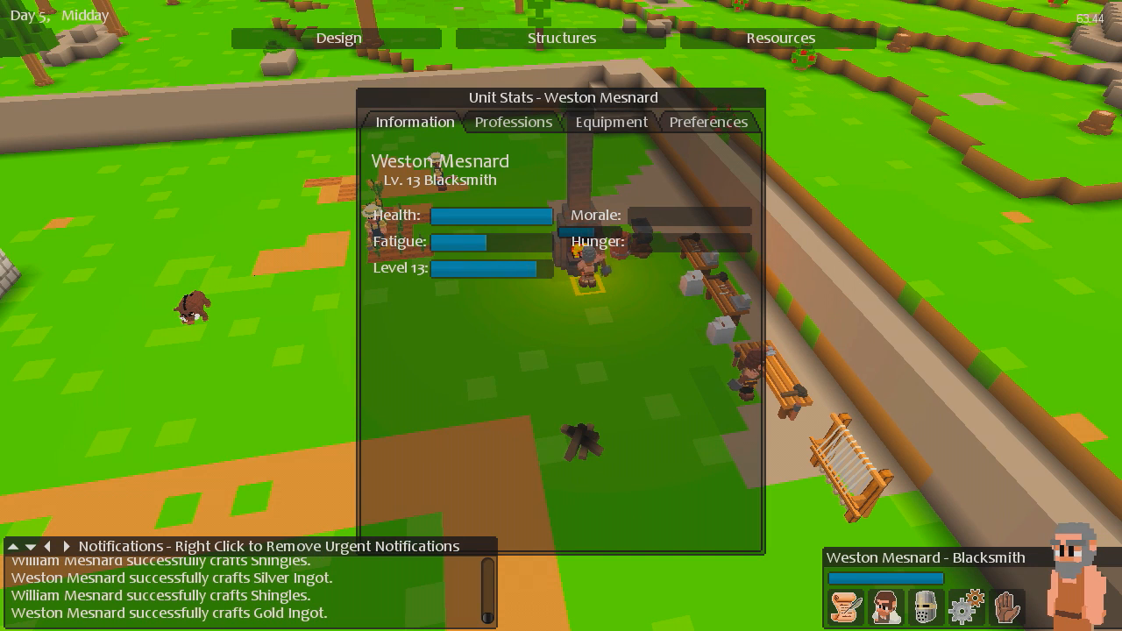
Review the blacksmith's equipped stone hammer, then his autonomy, notification and sleep preferences.
{"action": "left_click", "coordinate": [610, 123]}
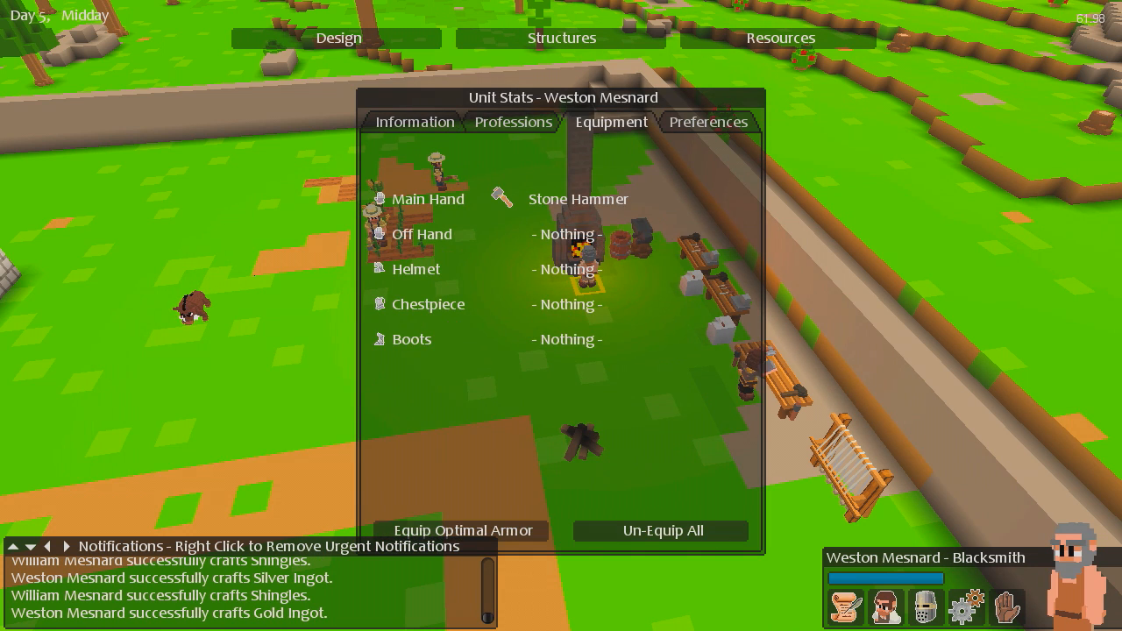
{"action": "left_click", "coordinate": [421, 233]}
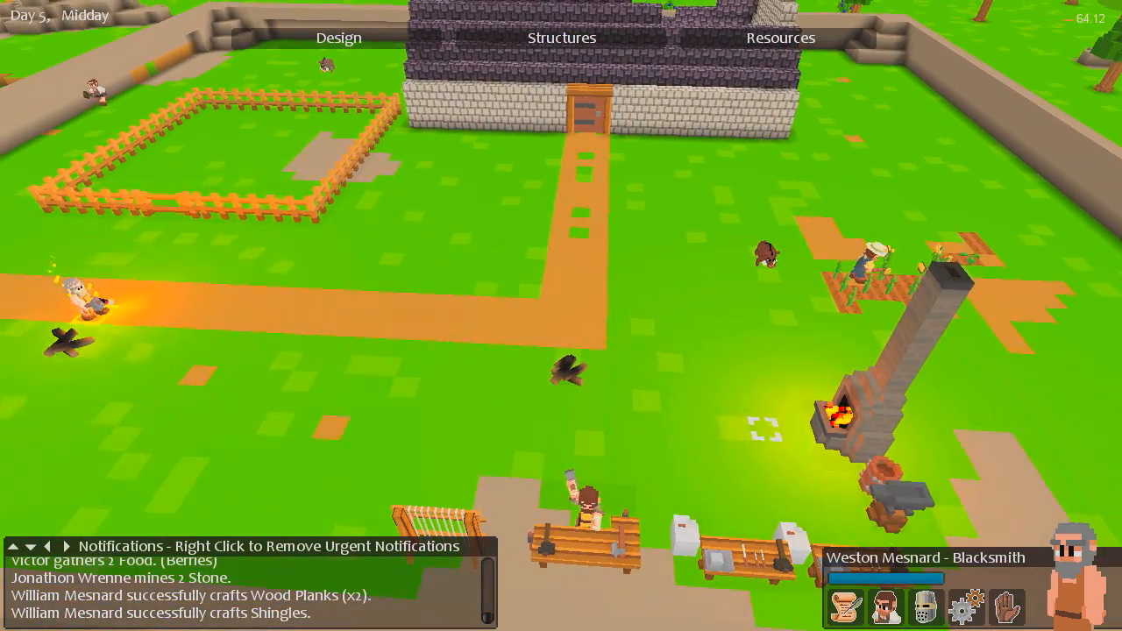
{"action": "left_click", "coordinate": [785, 39]}
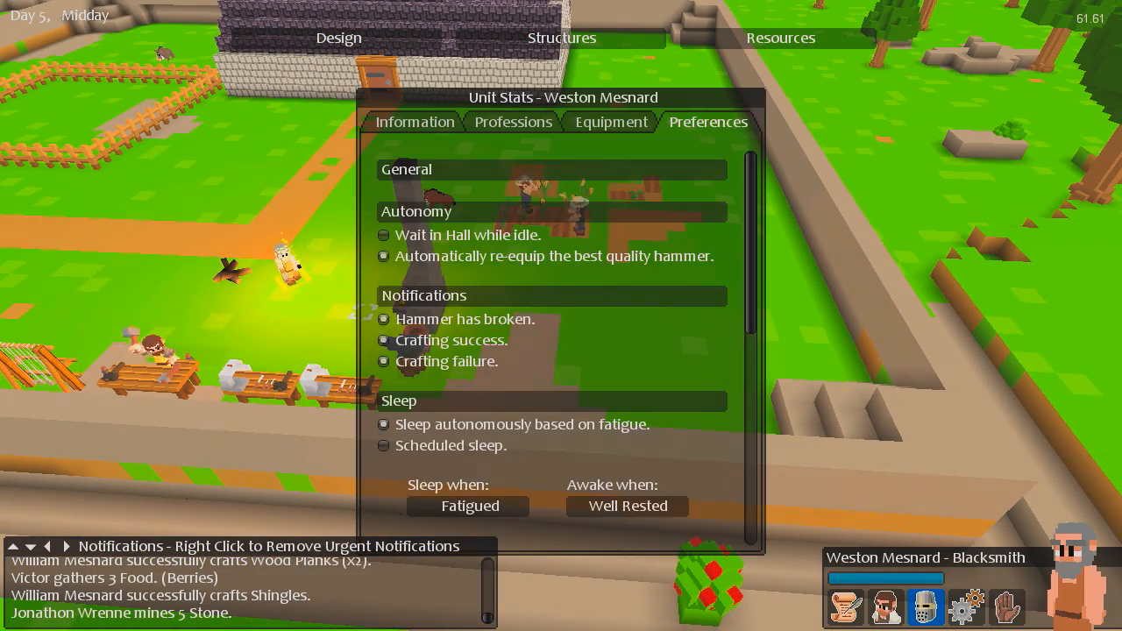
{"action": "left_click", "coordinate": [610, 123]}
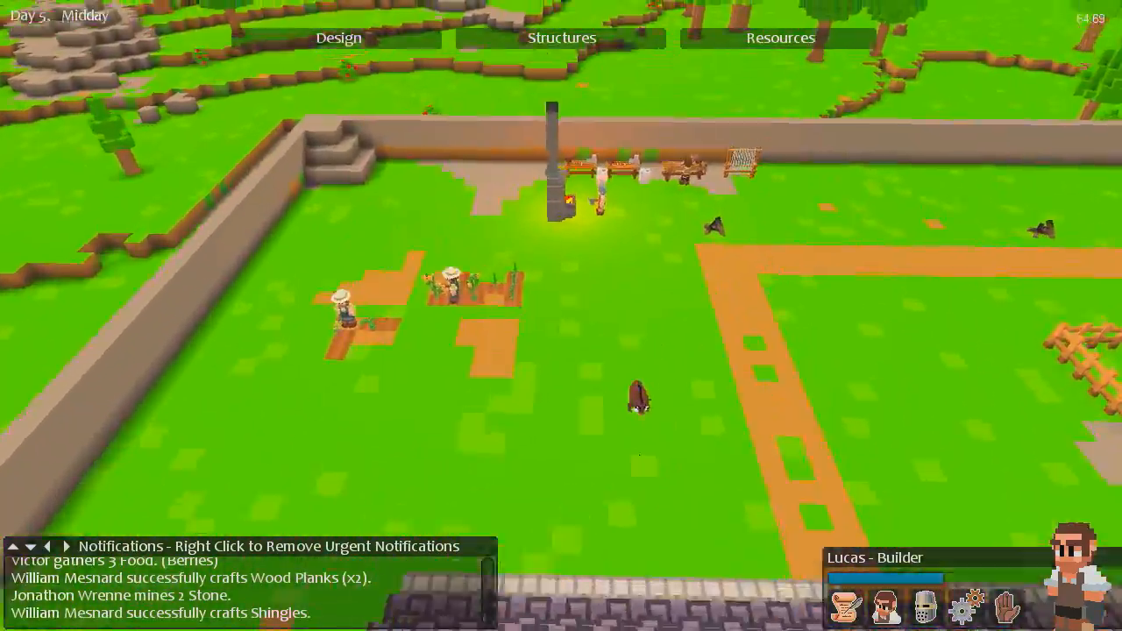
Dismiss the stats window to view the wall beside the forge and workshops.
{"action": "left_click", "coordinate": [782, 39]}
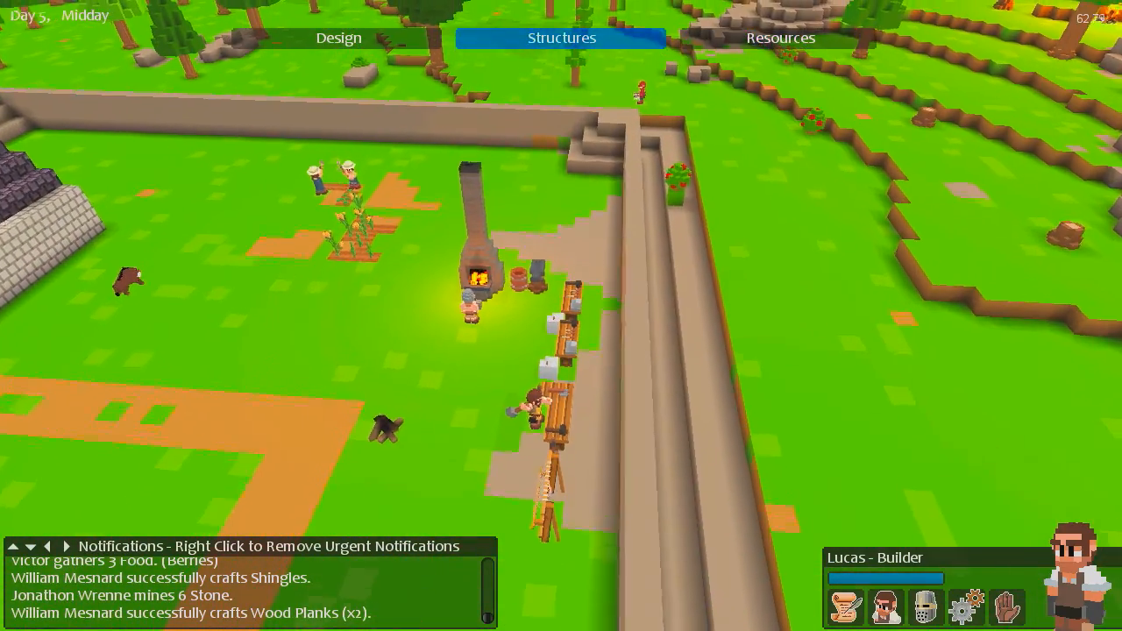
List the military structures available to build: archery target and training dummy.
{"action": "left_click", "coordinate": [561, 39]}
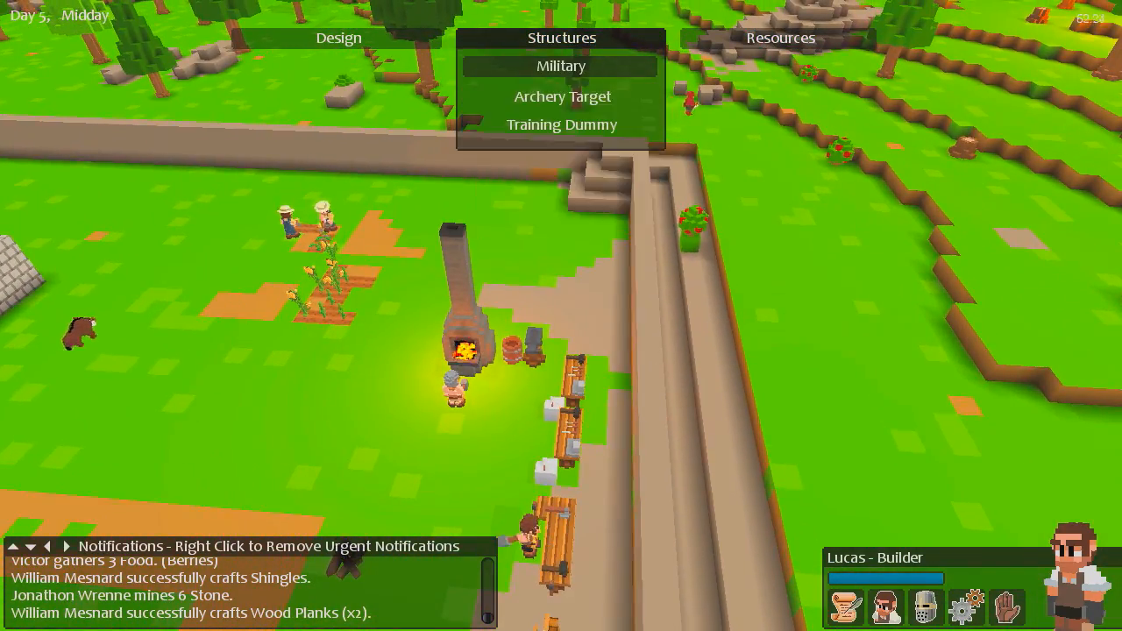
{"action": "mouse_move", "coordinate": [561, 125]}
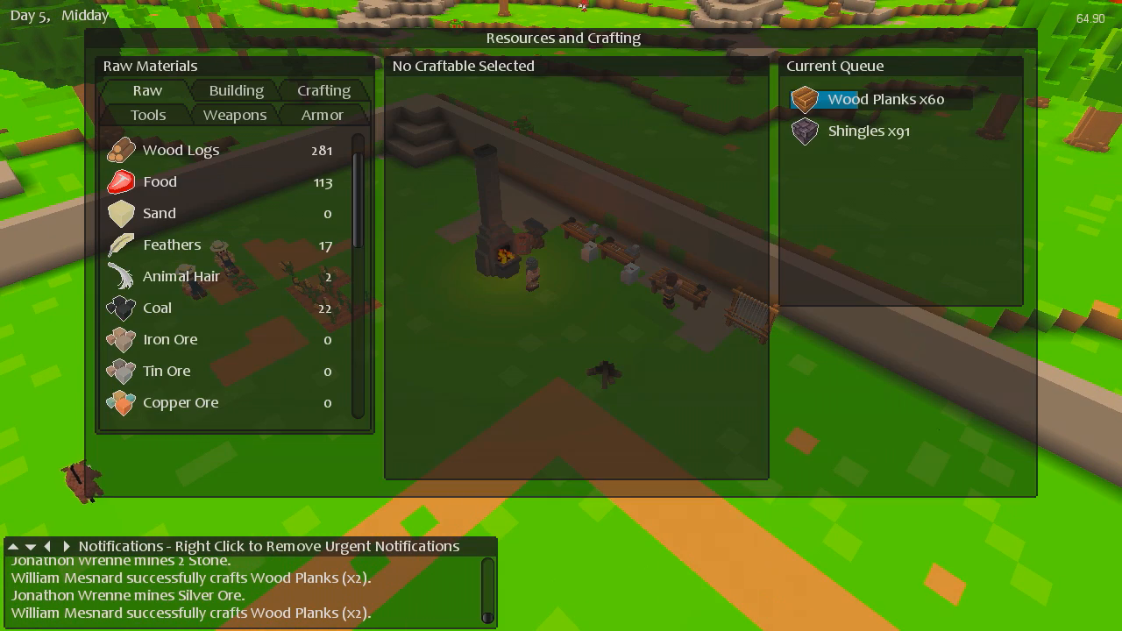
Bring up the hand tools list in Resources and Crafting.
{"action": "left_click", "coordinate": [323, 91]}
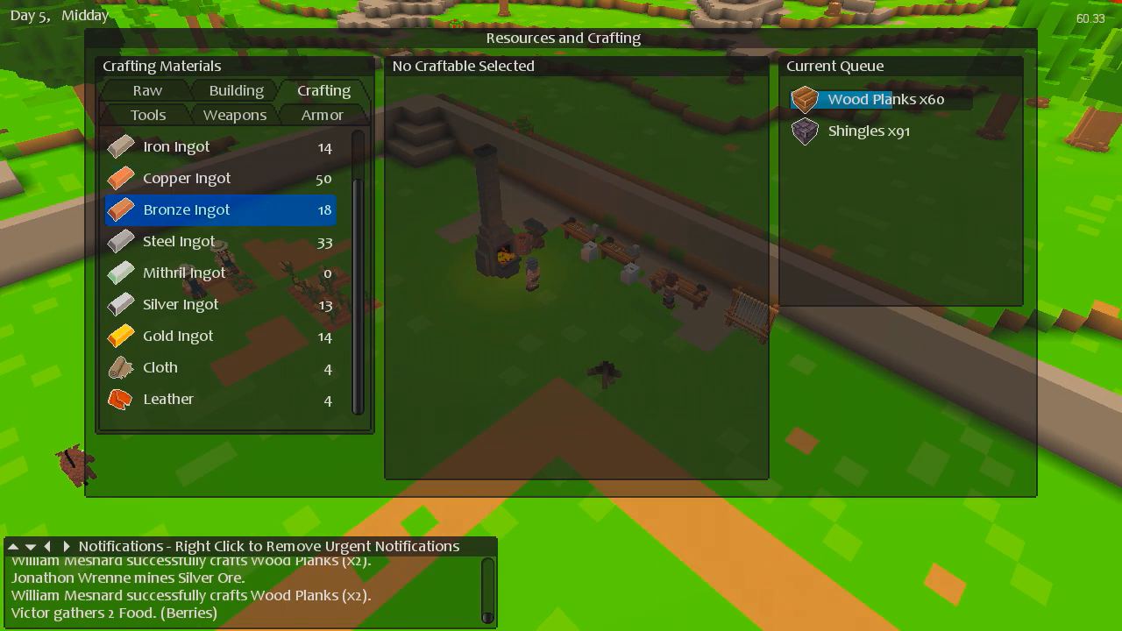
{"action": "left_click", "coordinate": [186, 238]}
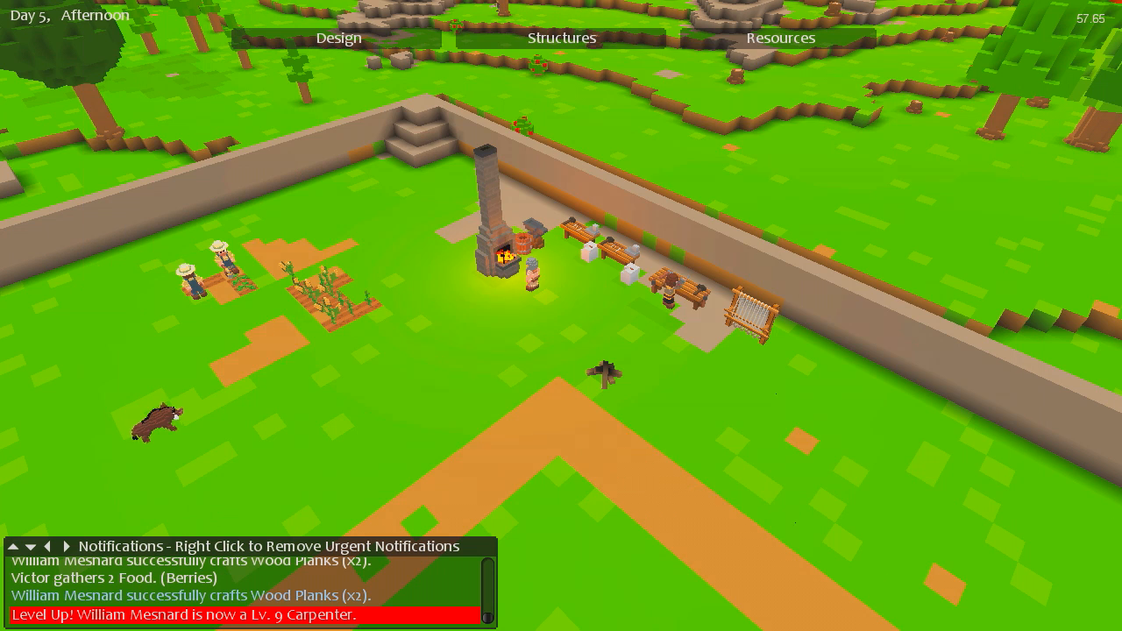
{"action": "left_click", "coordinate": [780, 38]}
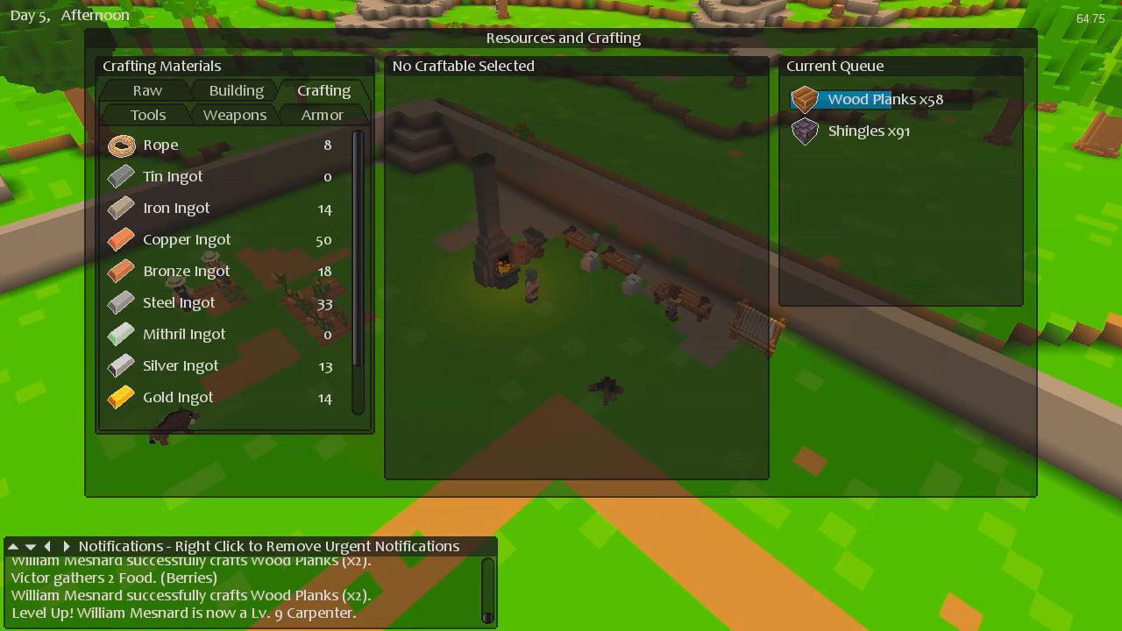
{"action": "left_click", "coordinate": [147, 114]}
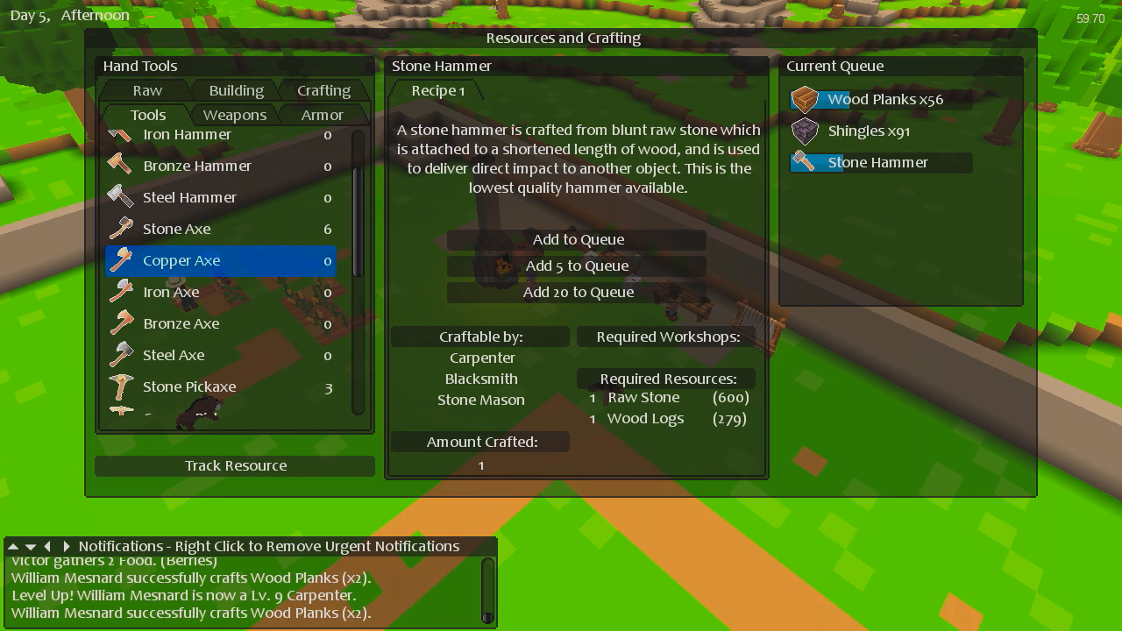
Queue a Stone Hammer, Stone Pickaxes and a Stone Hoe for crafting.
{"action": "left_click", "coordinate": [190, 387]}
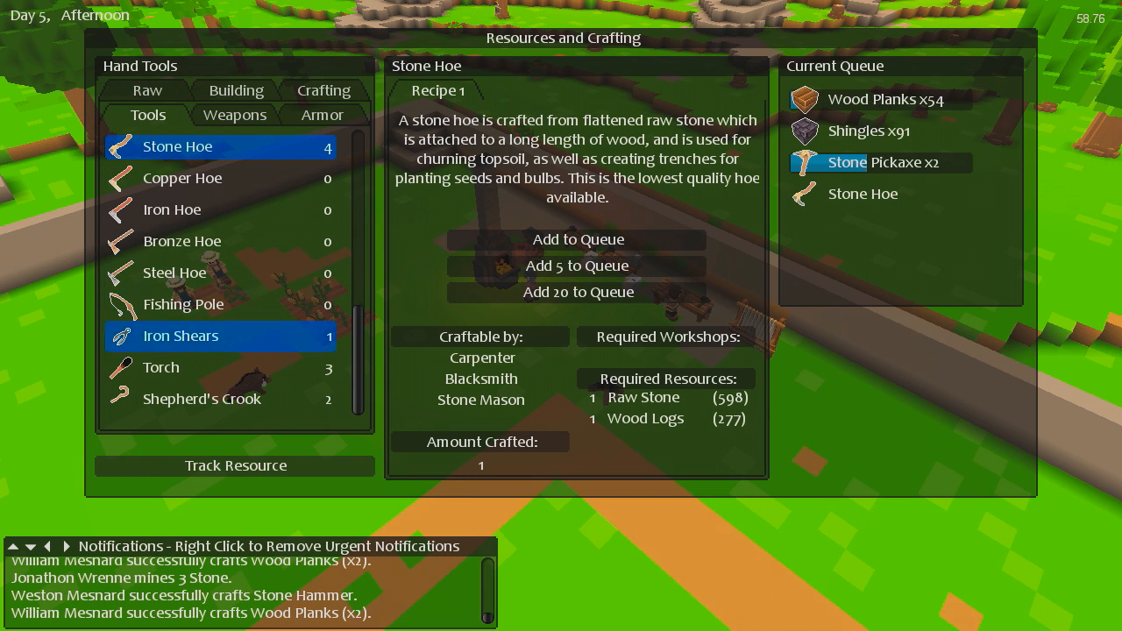
{"action": "left_click", "coordinate": [162, 369]}
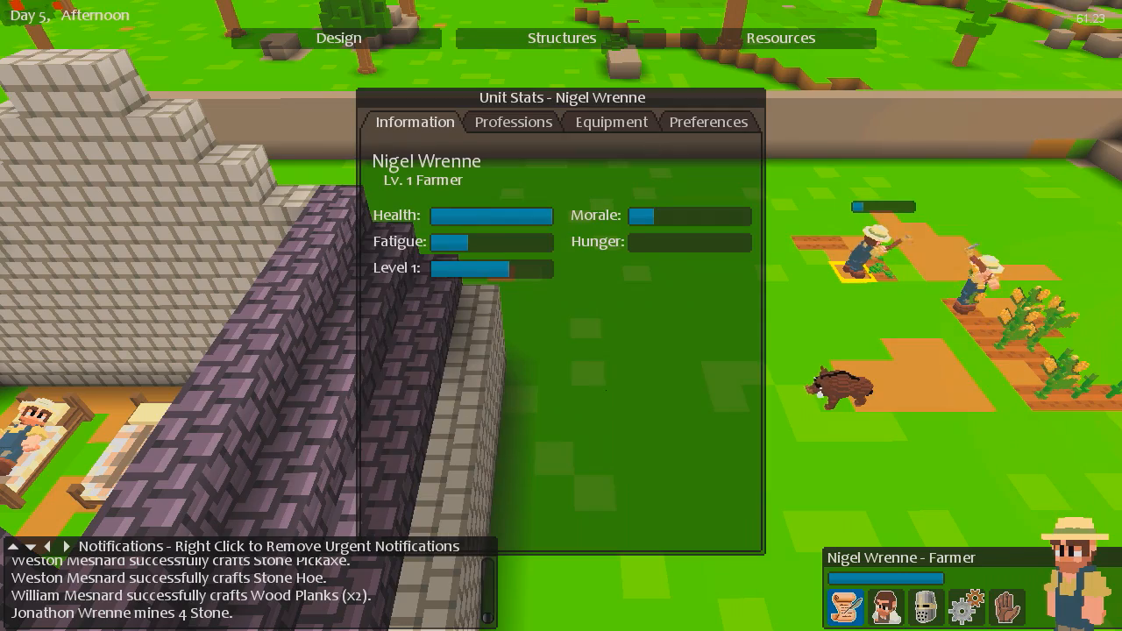
Reassign the level 1 farmer as an Engineer from the Professions list.
{"action": "left_click", "coordinate": [512, 122]}
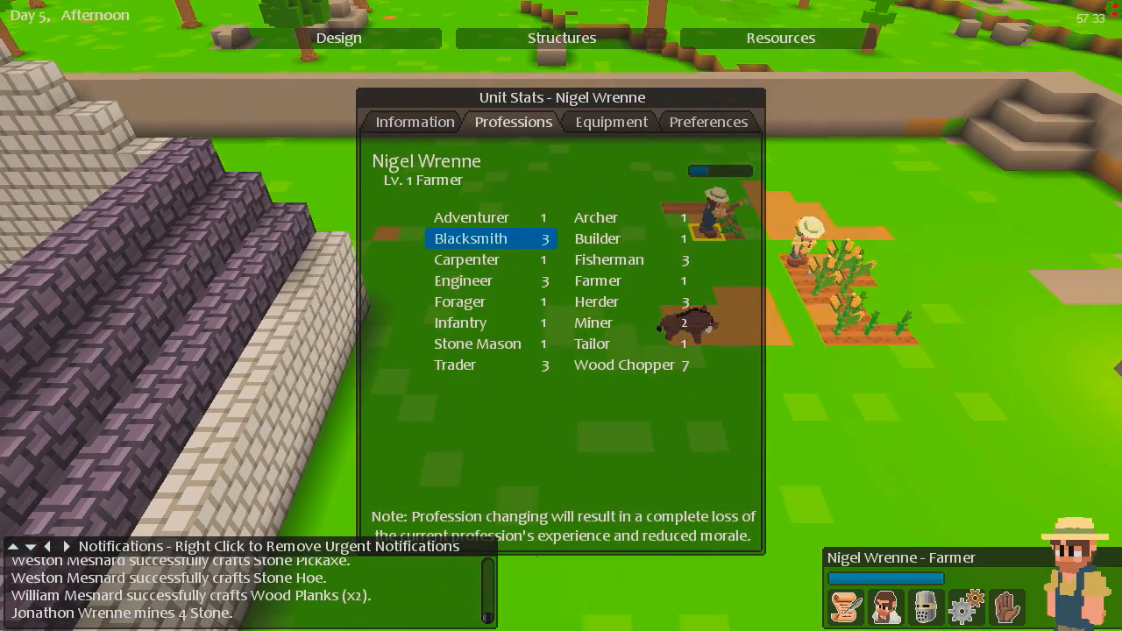
{"action": "left_click", "coordinate": [624, 364]}
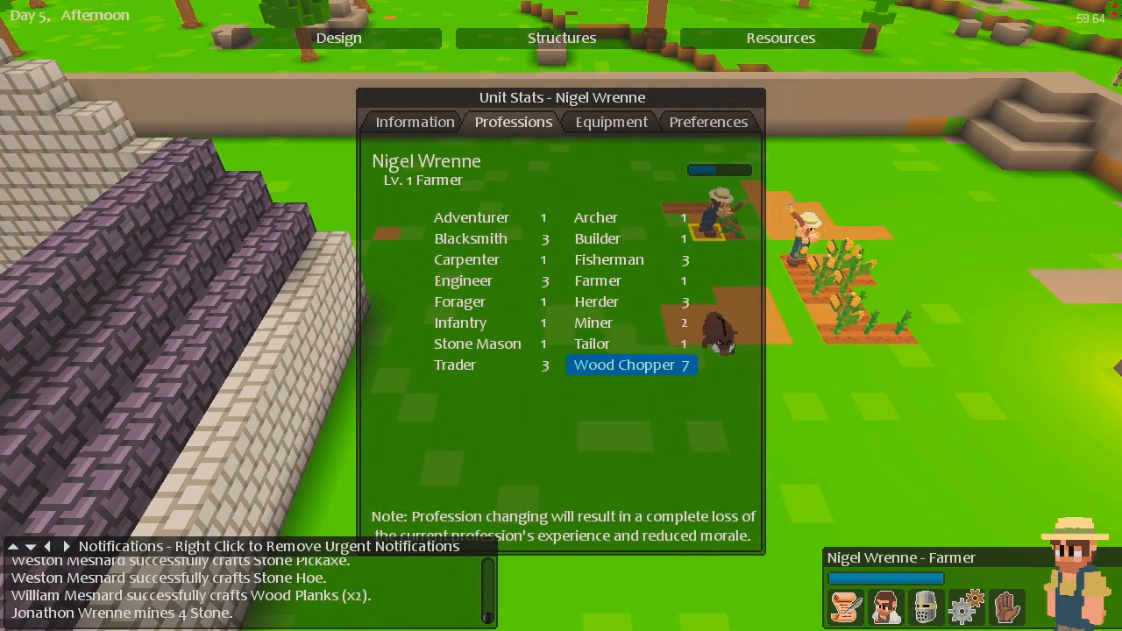
{"action": "left_click", "coordinate": [477, 343]}
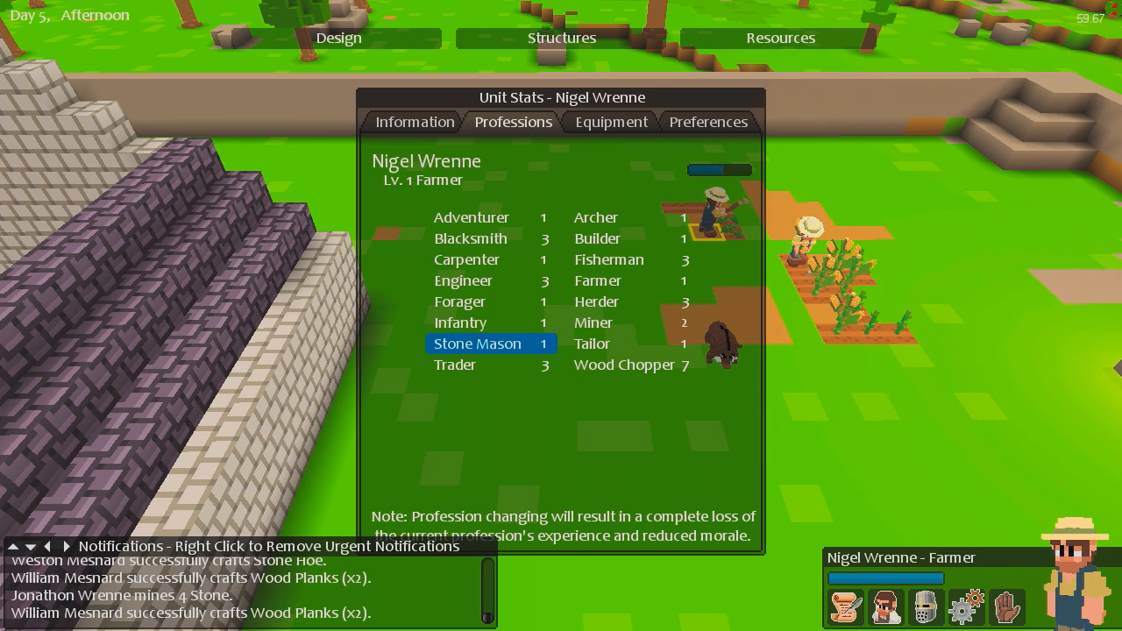
{"action": "left_click", "coordinate": [463, 281]}
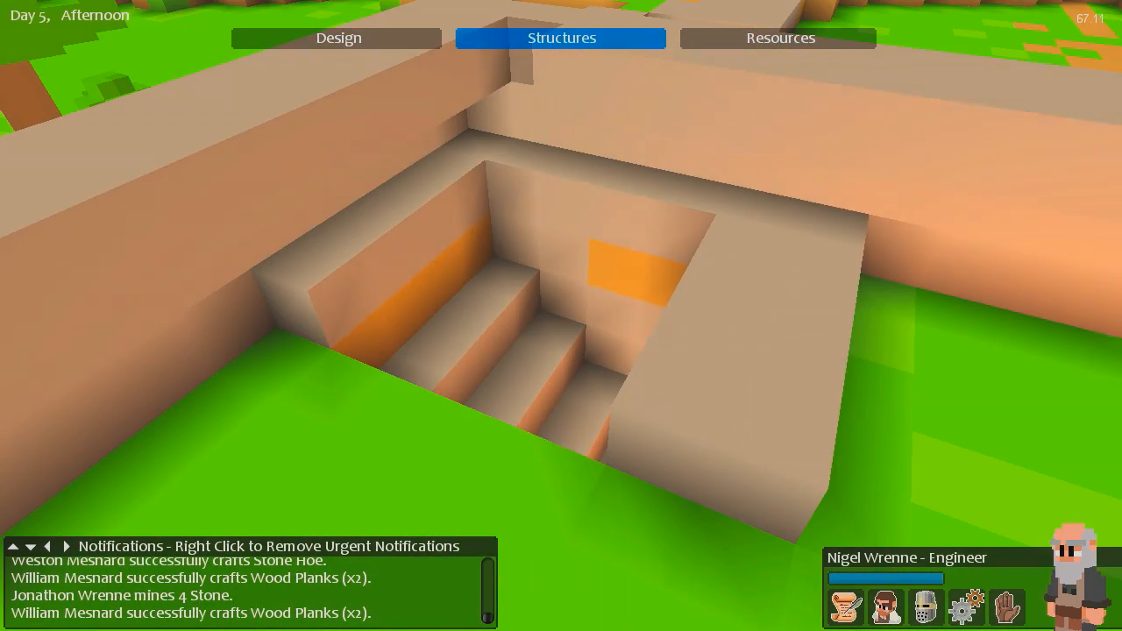
Show the Build design options while Lucas works the stepped wall.
{"action": "left_click", "coordinate": [336, 38]}
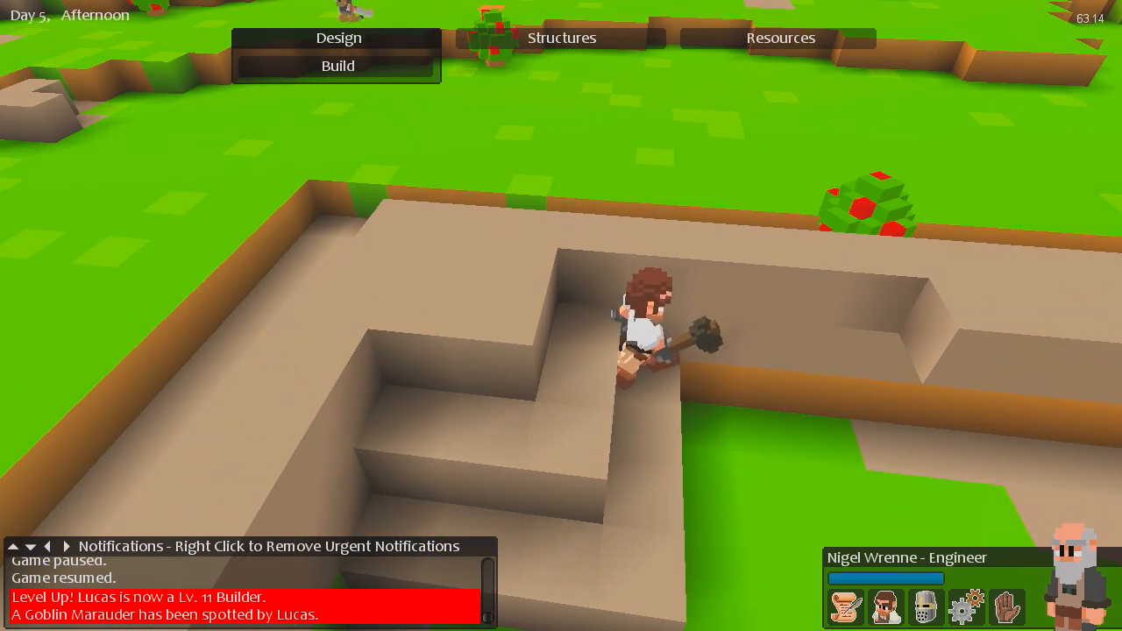
{"action": "left_click", "coordinate": [561, 38]}
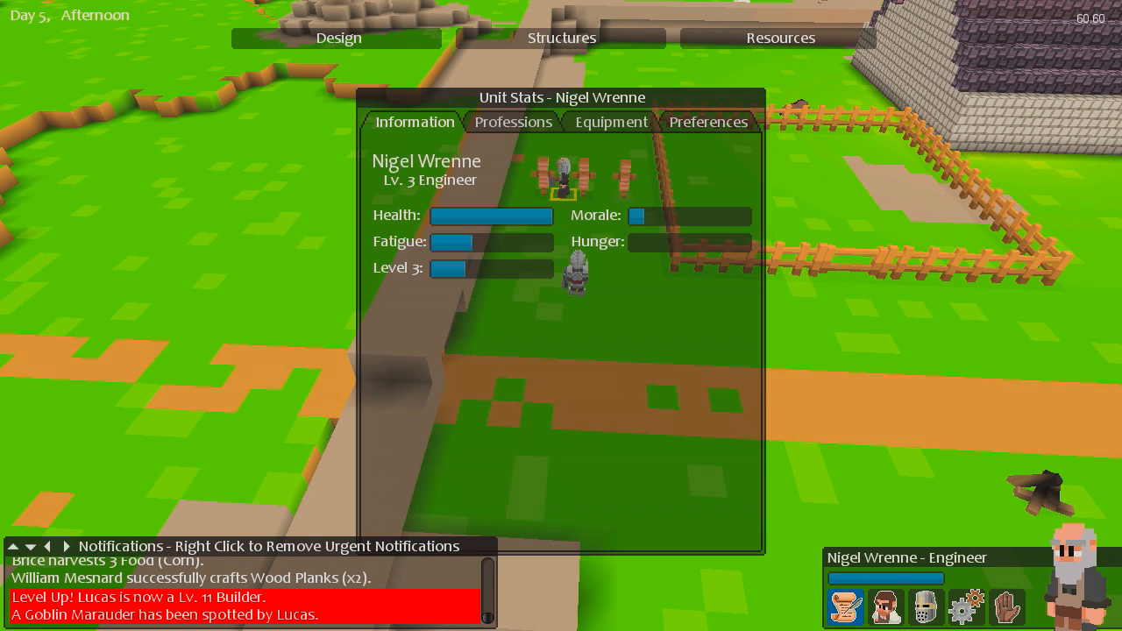
Make Nigel Wrenne a level 7 Wood Chopper set to chop nearest trees, then return to the colony.
{"action": "left_click", "coordinate": [512, 123]}
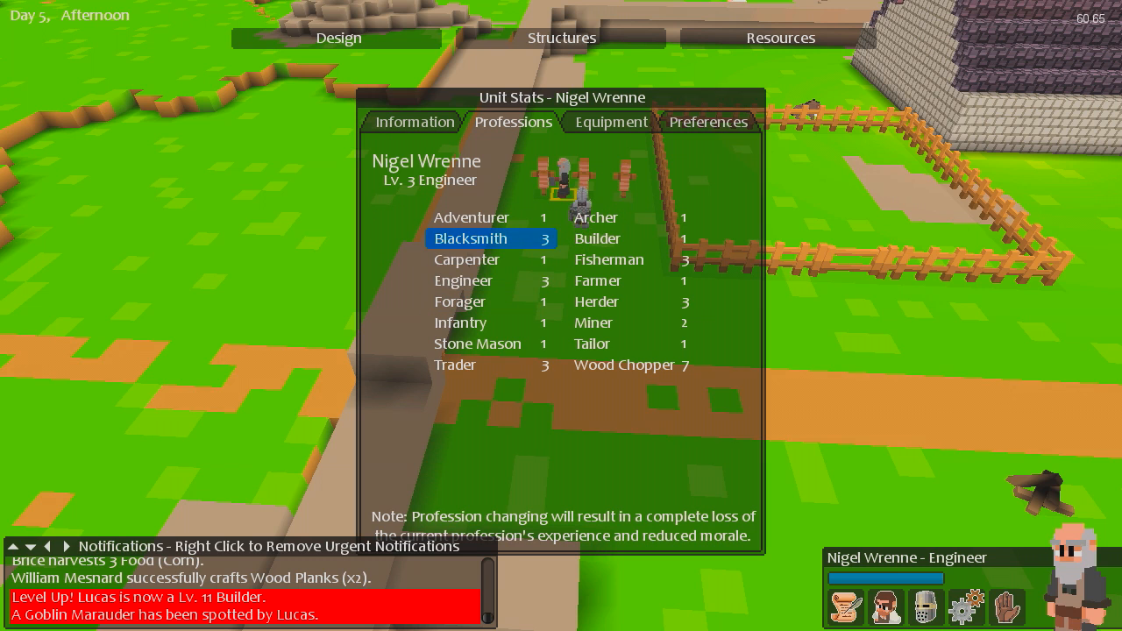
{"action": "left_click", "coordinate": [624, 365]}
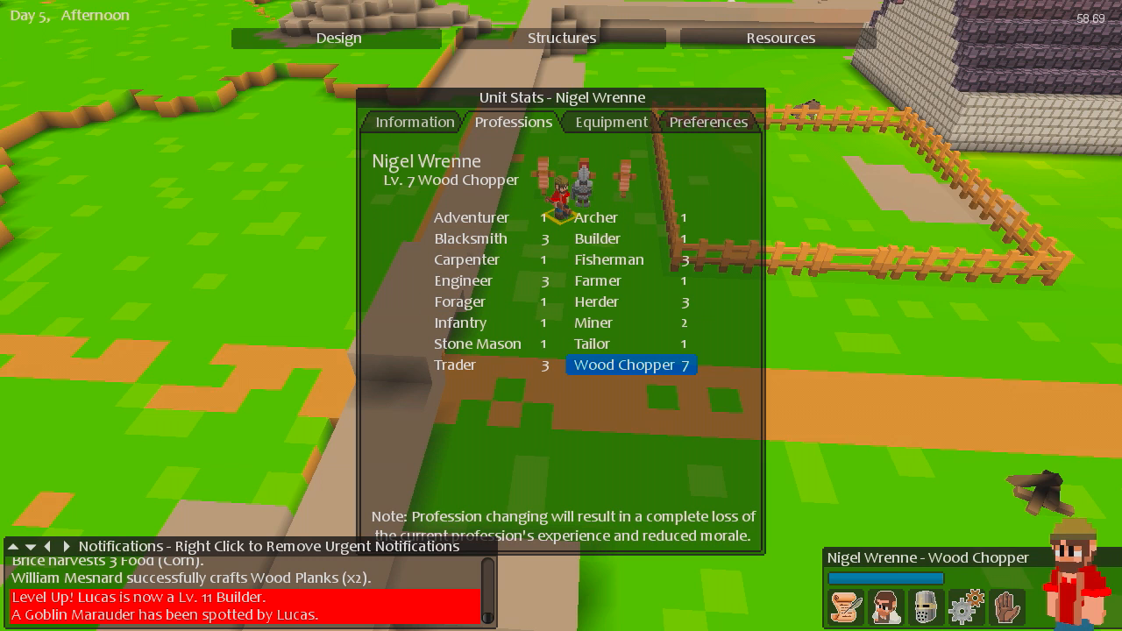
{"action": "left_click", "coordinate": [711, 122]}
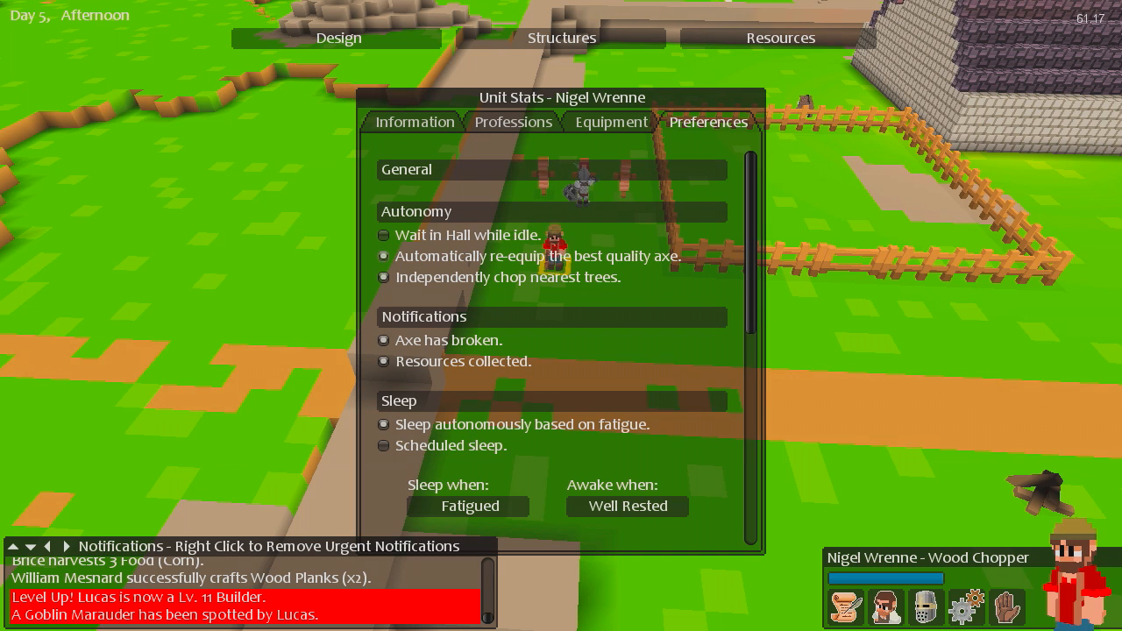
{"action": "left_click", "coordinate": [382, 256]}
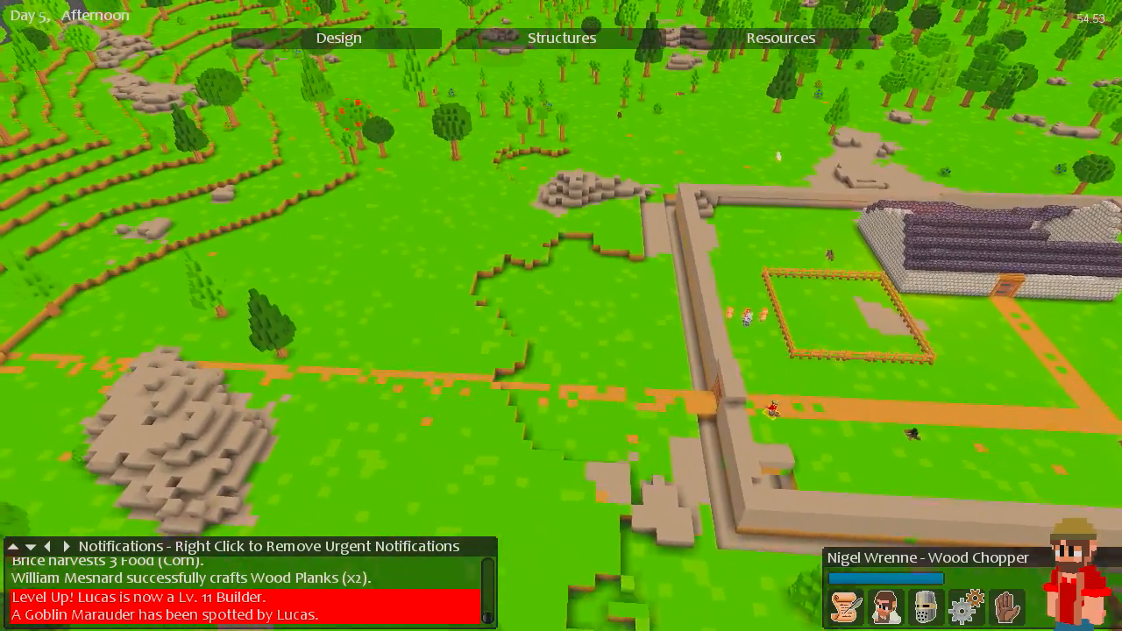
Show the forge's Iron Ingot recipe with 78 shingles in the crafting queue.
{"action": "left_click", "coordinate": [340, 39]}
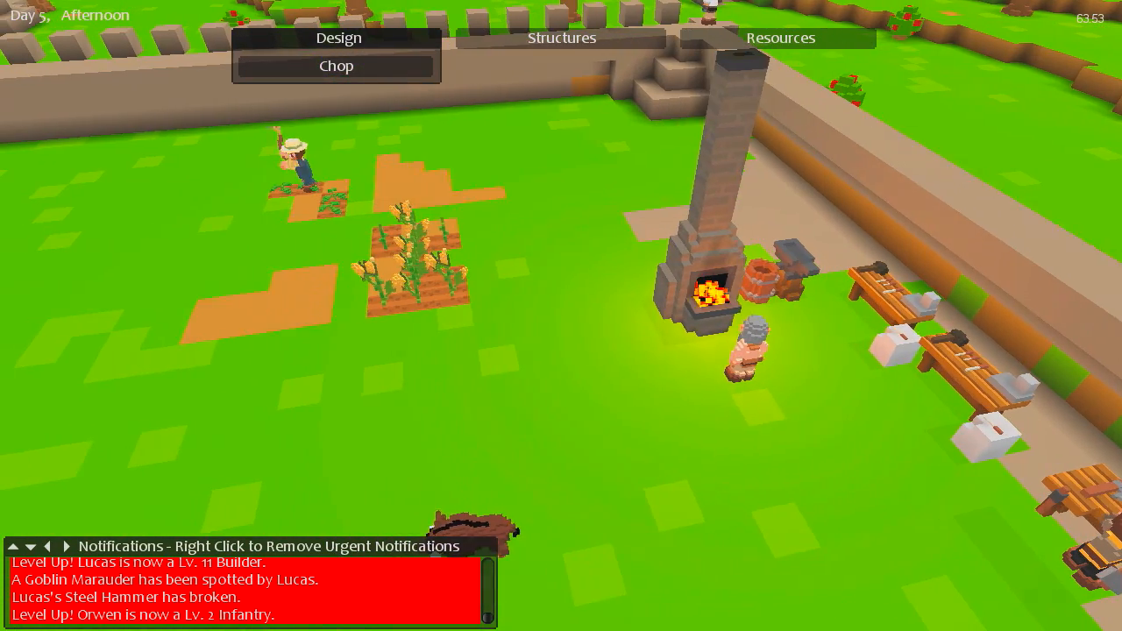
{"action": "left_click", "coordinate": [782, 37]}
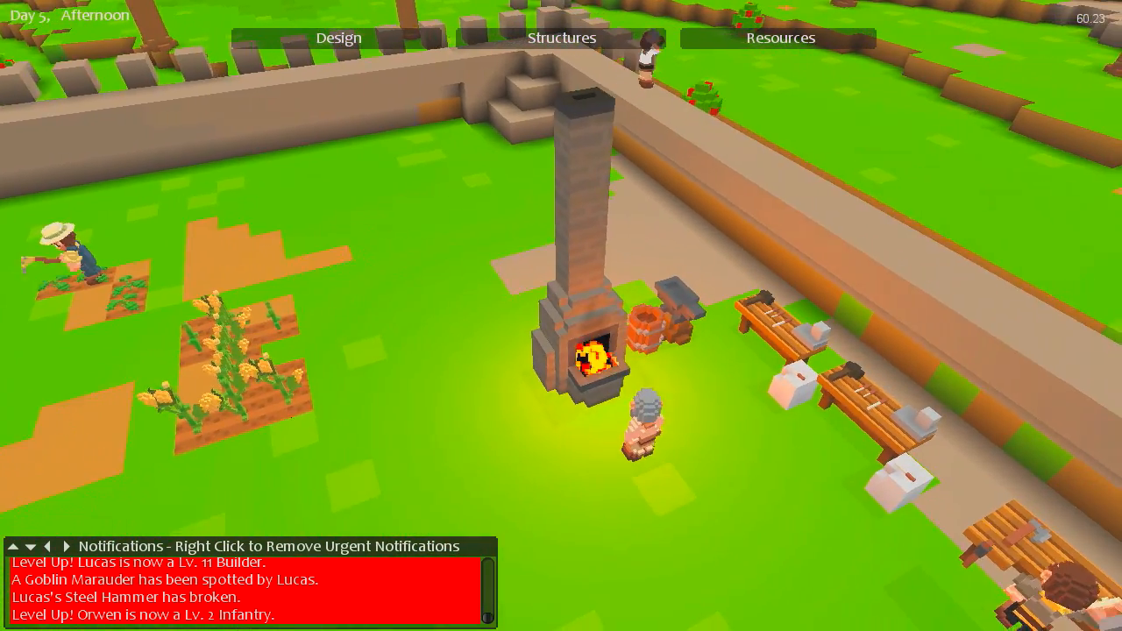
{"action": "left_click", "coordinate": [778, 39]}
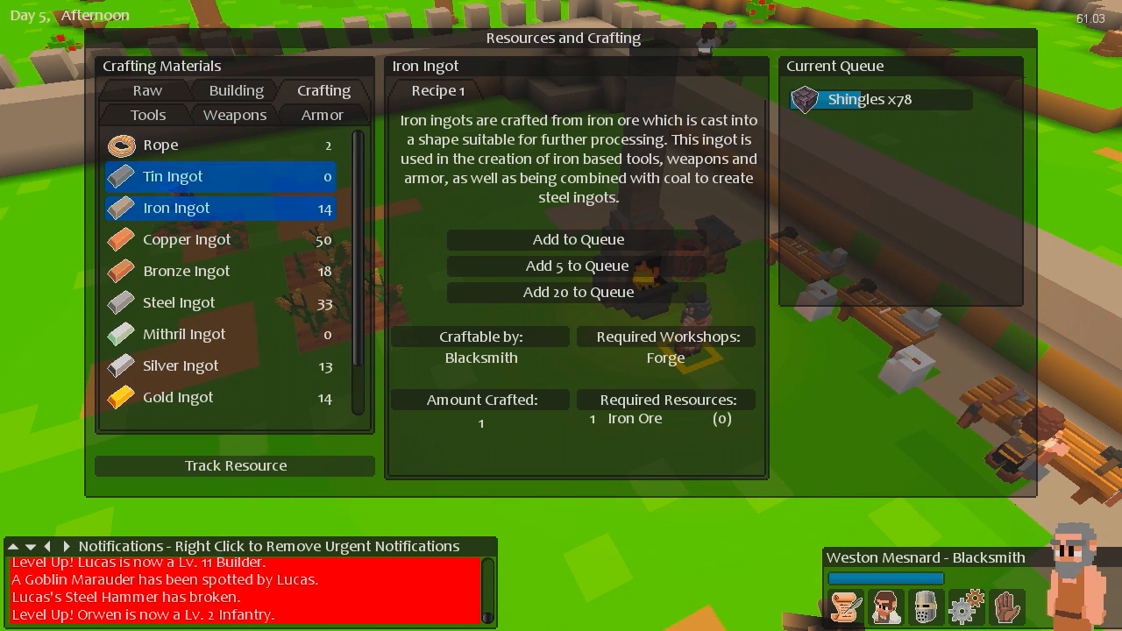
Leave the crafting window to view the wall's corner staircase.
{"action": "left_click", "coordinate": [171, 175]}
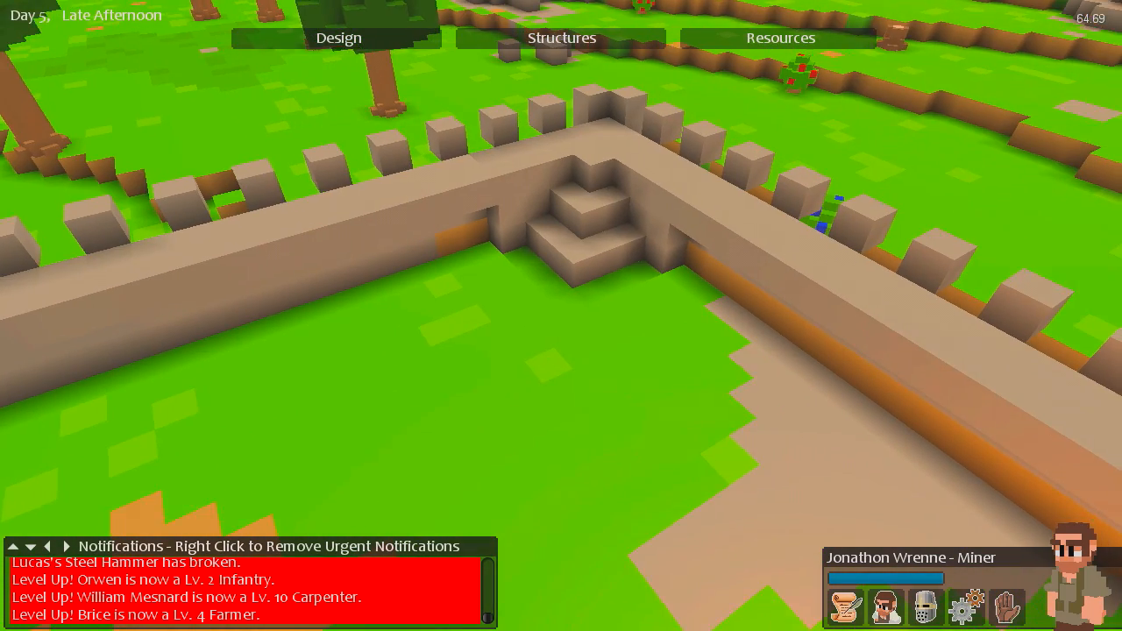
Designate a patch of ground near the walls via Design and check the fenced pen.
{"action": "left_click", "coordinate": [347, 39]}
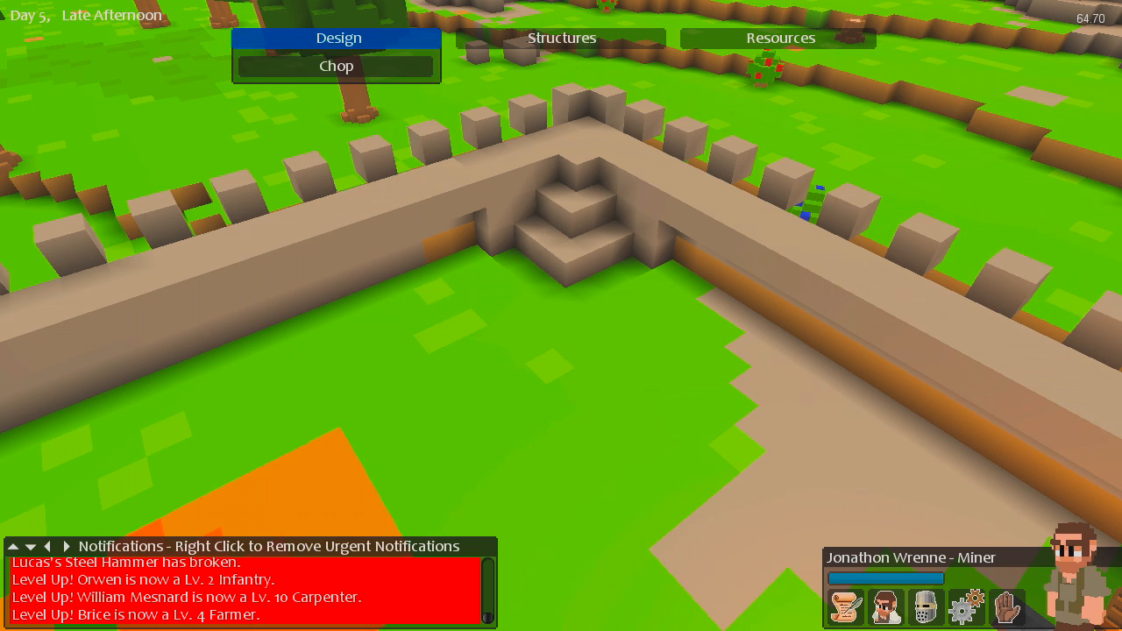
{"action": "left_click", "coordinate": [340, 37]}
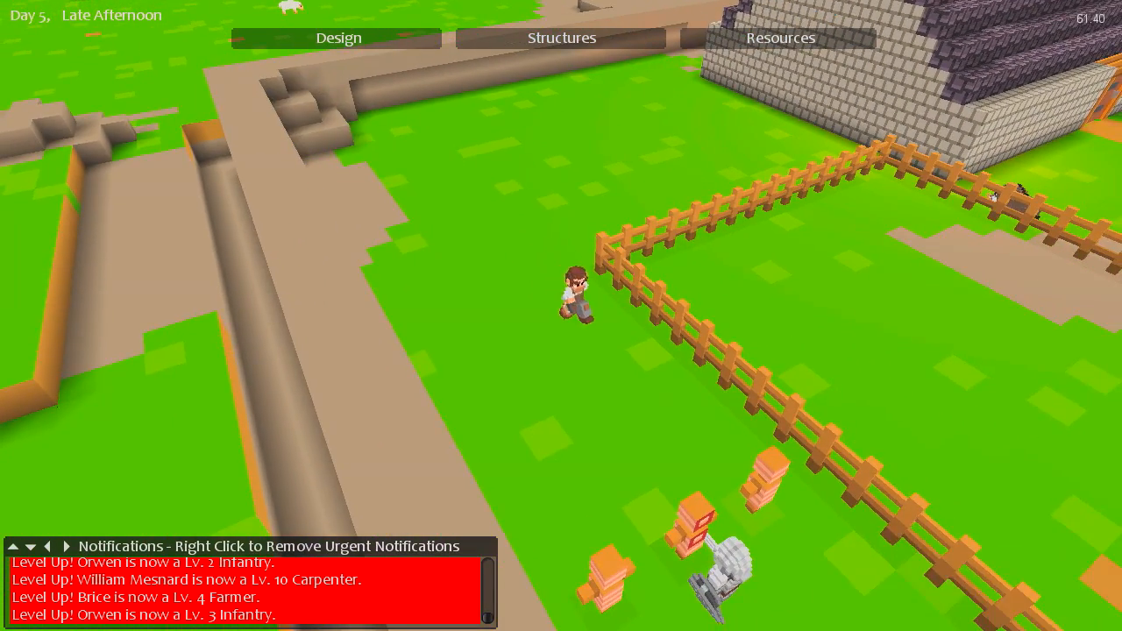
{"action": "left_click", "coordinate": [578, 295]}
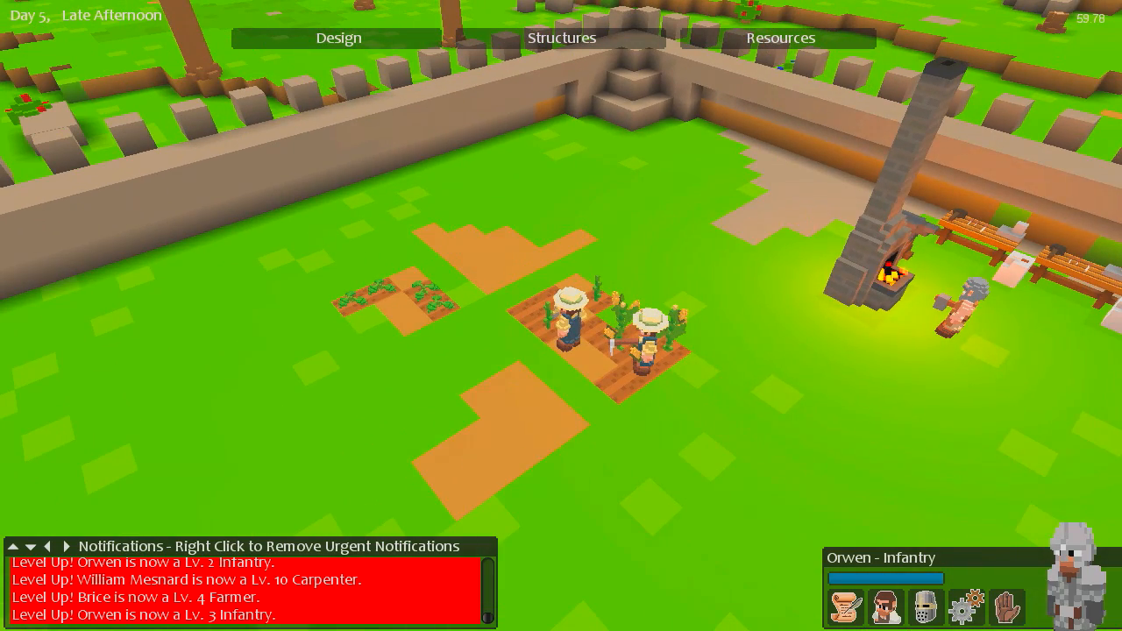
Select the farmer working the crop plots beside the forge to show his portrait panel.
{"action": "left_click", "coordinate": [646, 341]}
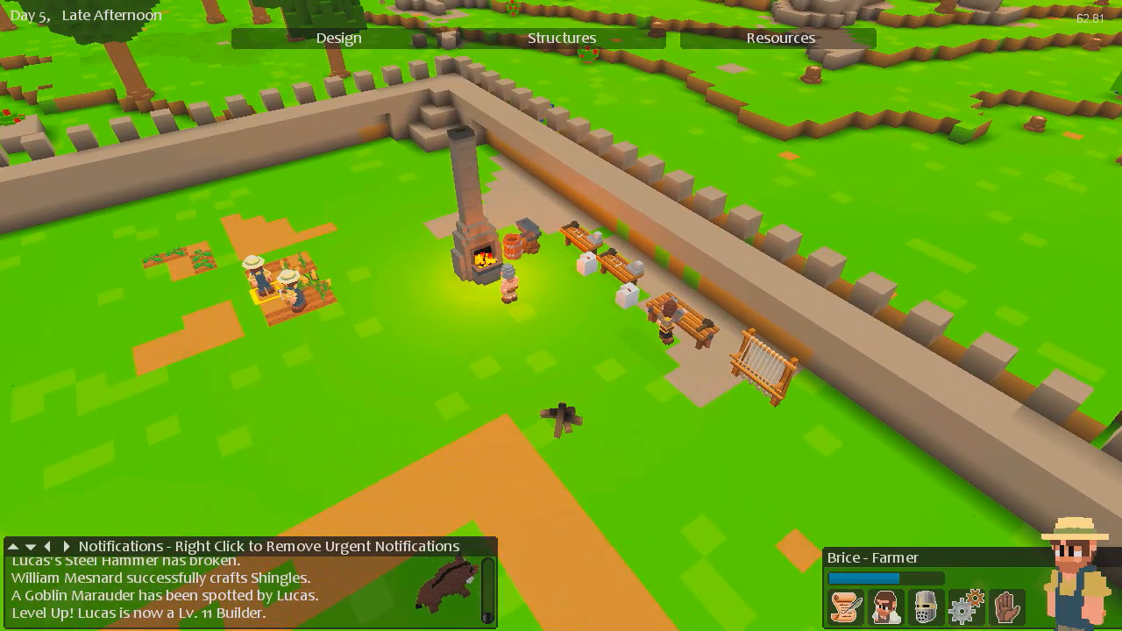
Show William Mesnard's Unit Stats and Professions to make the carpenter a Builder.
{"action": "left_click", "coordinate": [670, 319]}
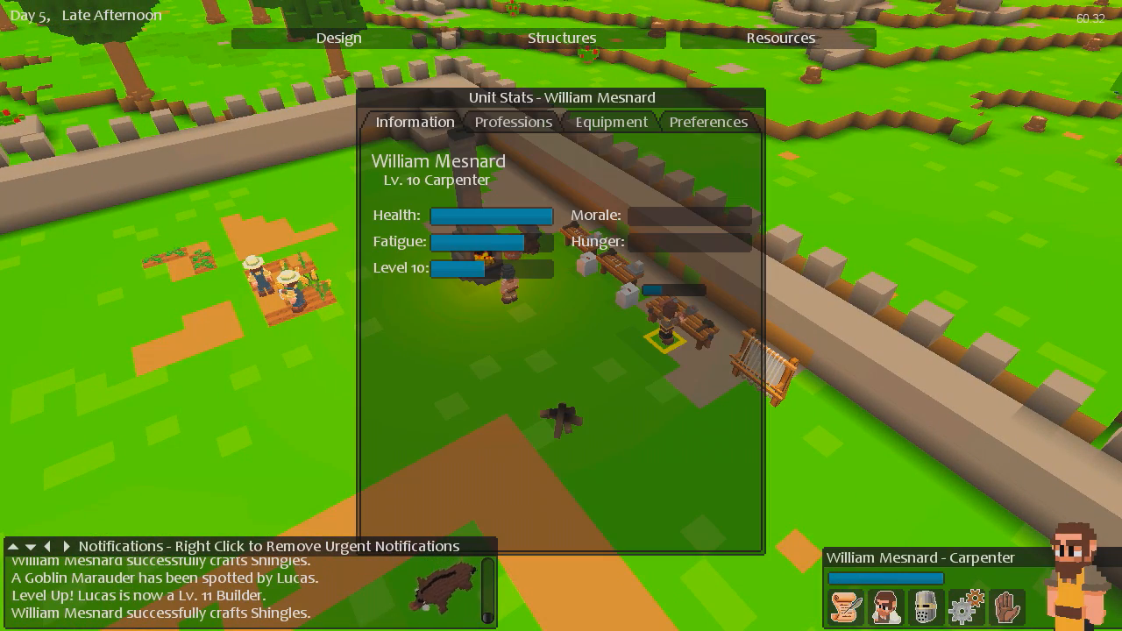
{"action": "left_click", "coordinate": [515, 122]}
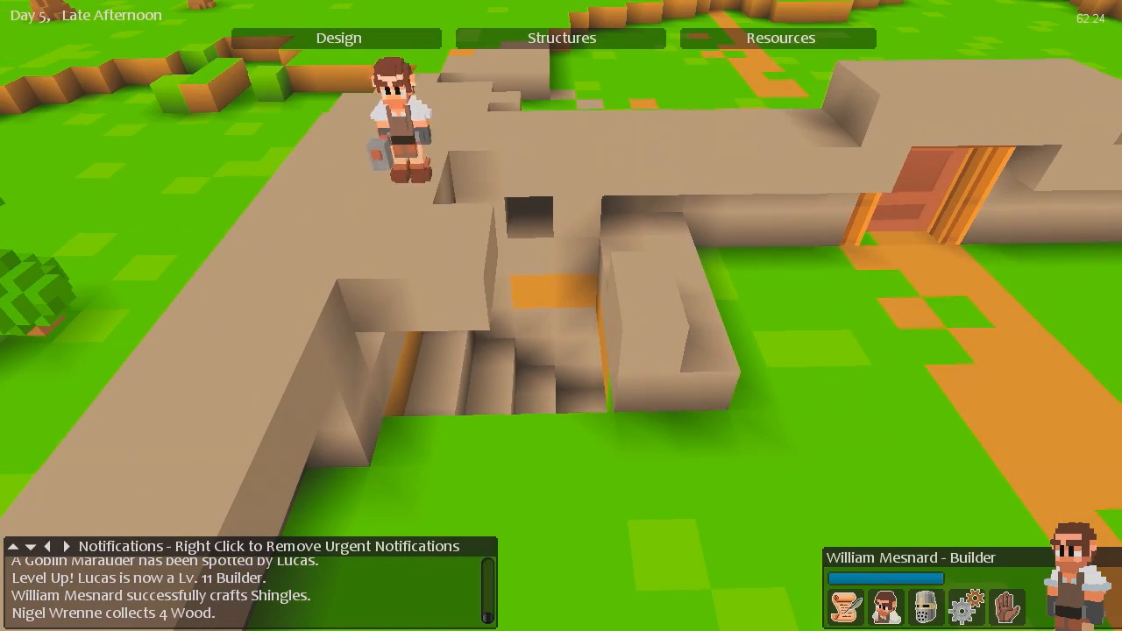
Plan a row of build blocks along the stone wall top near the stairway.
{"action": "left_click", "coordinate": [340, 39]}
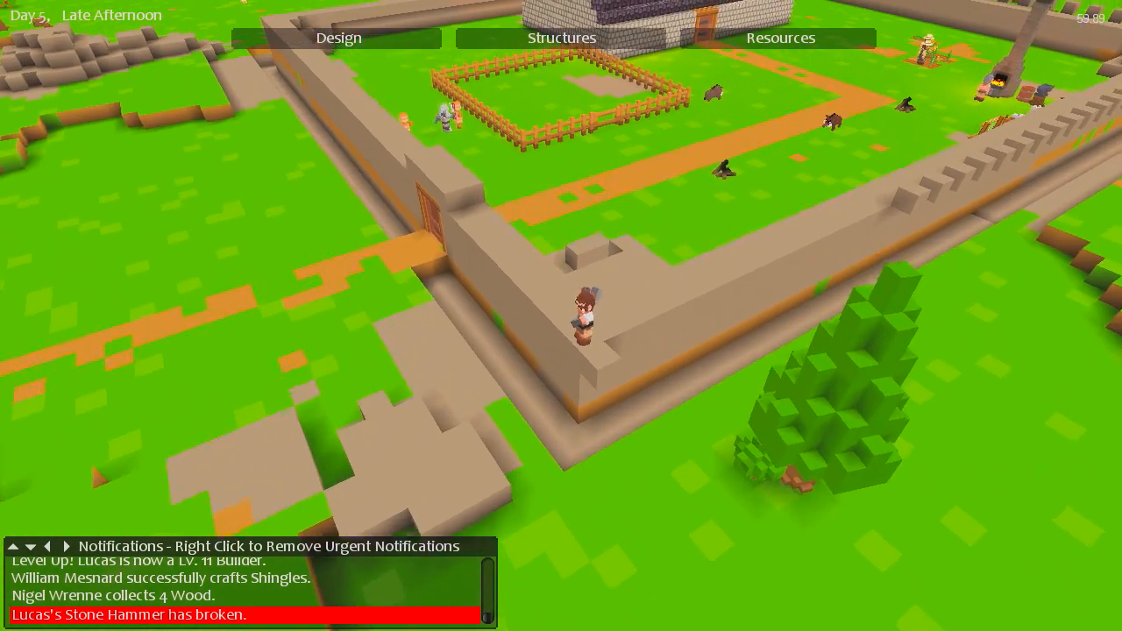
{"action": "left_click", "coordinate": [343, 38]}
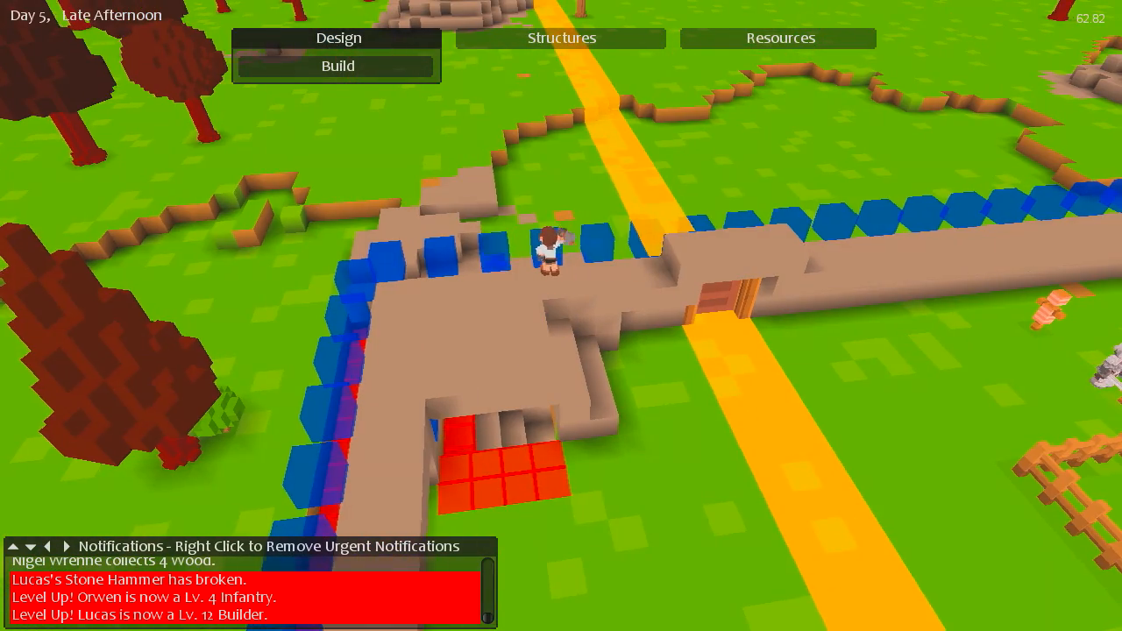
Extend the stepped corner tower with Siegecraft structure blocks and check the ballista's 4-rope requirement.
{"action": "left_click", "coordinate": [561, 38]}
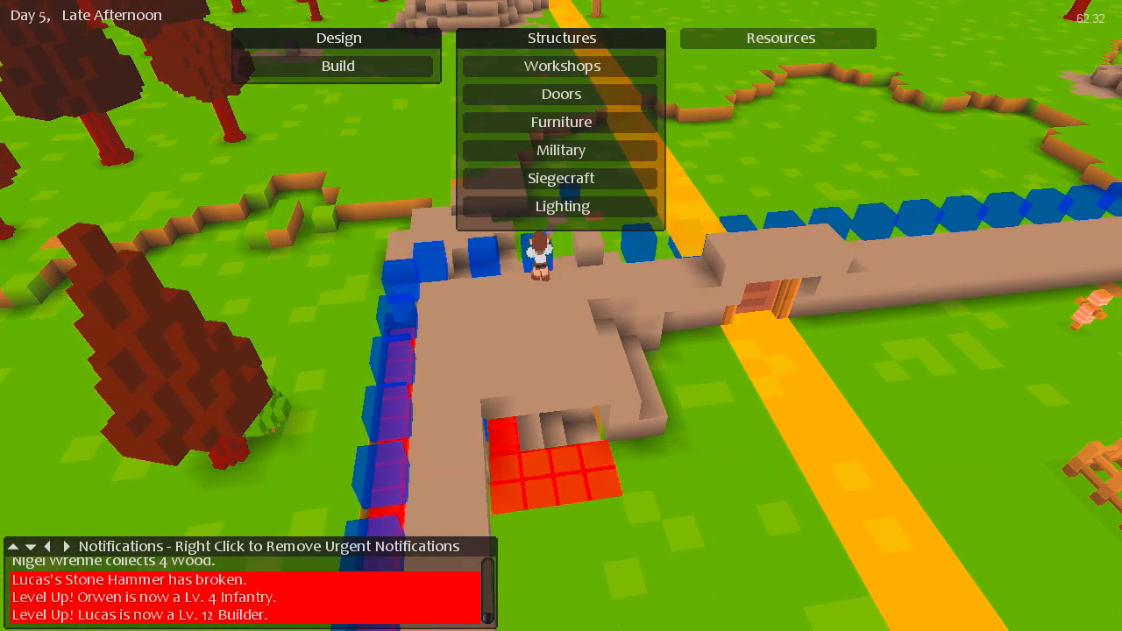
{"action": "left_click", "coordinate": [561, 179]}
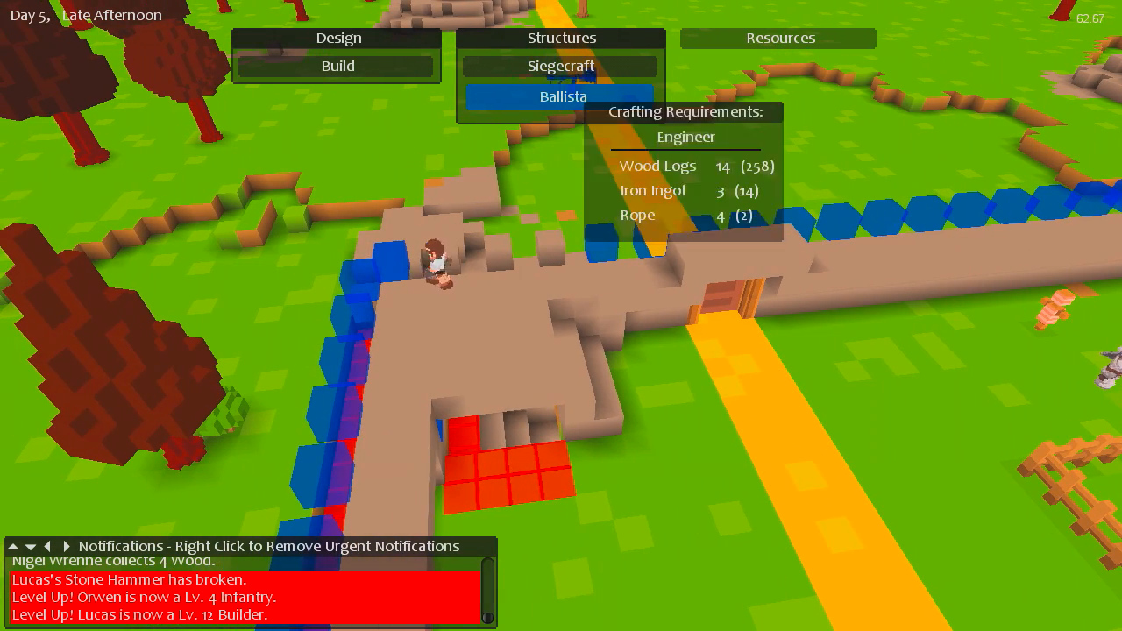
{"action": "left_click", "coordinate": [561, 94]}
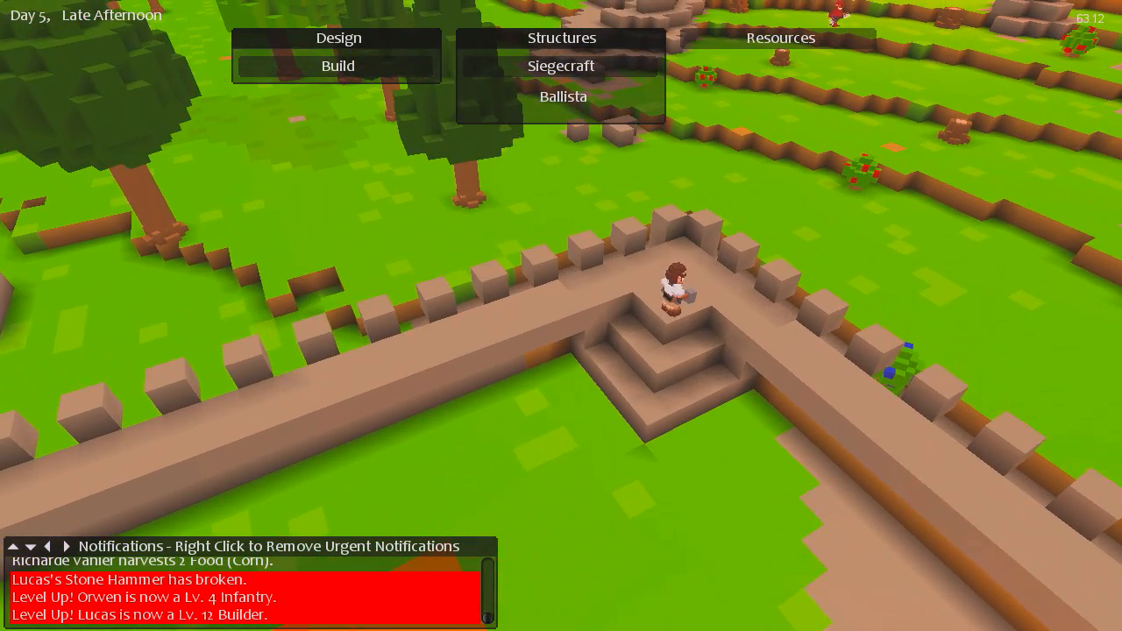
{"action": "left_click", "coordinate": [675, 284]}
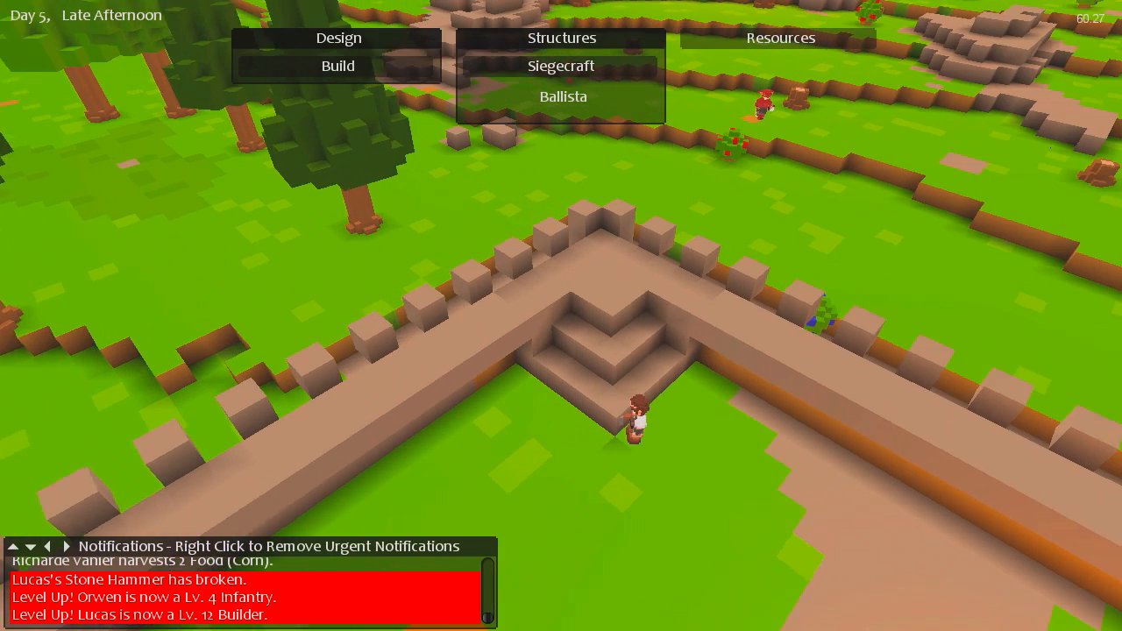
{"action": "left_click", "coordinate": [337, 67]}
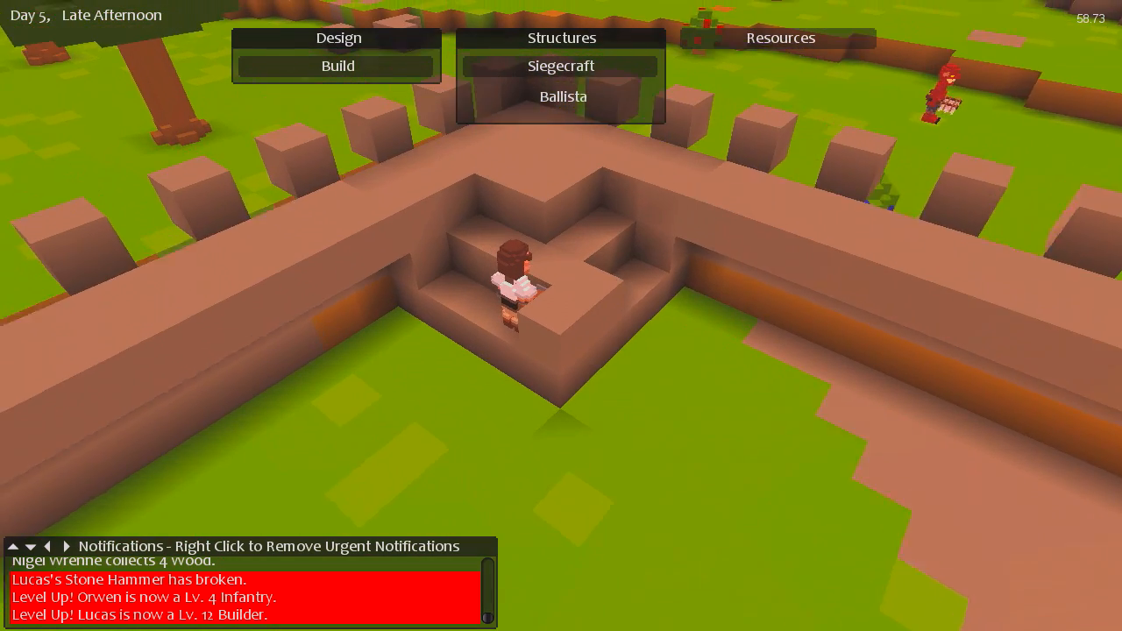
Pan from the tower to the forge and workbenches inside the wall.
{"action": "left_click", "coordinate": [339, 67]}
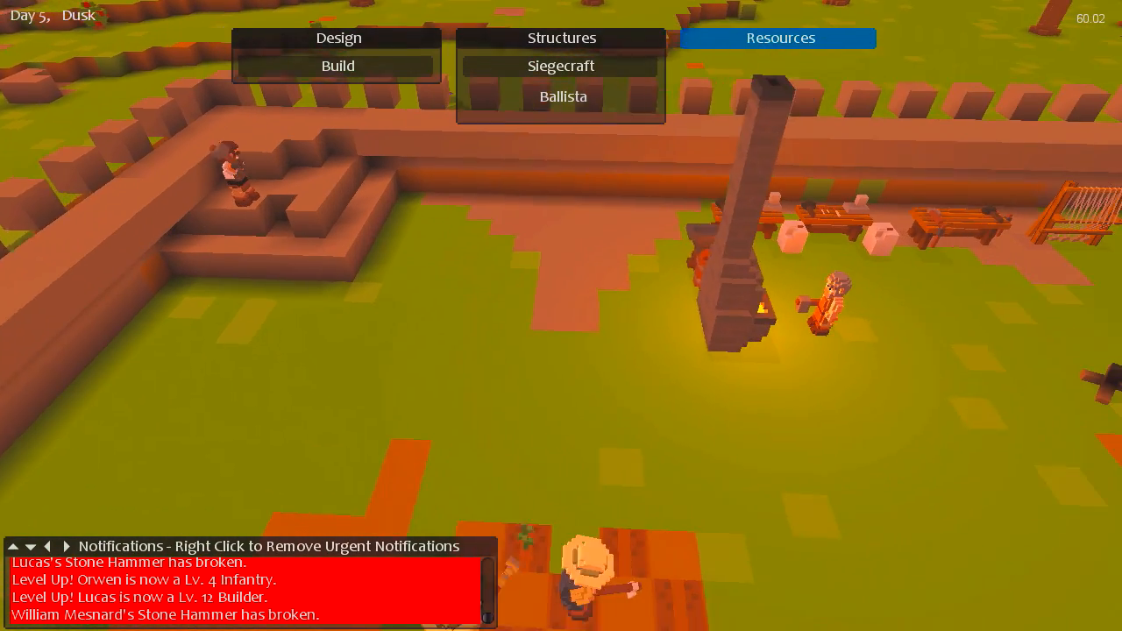
Queue 20 Ballista Bolts from the Resources Weapons list.
{"action": "left_click", "coordinate": [780, 38]}
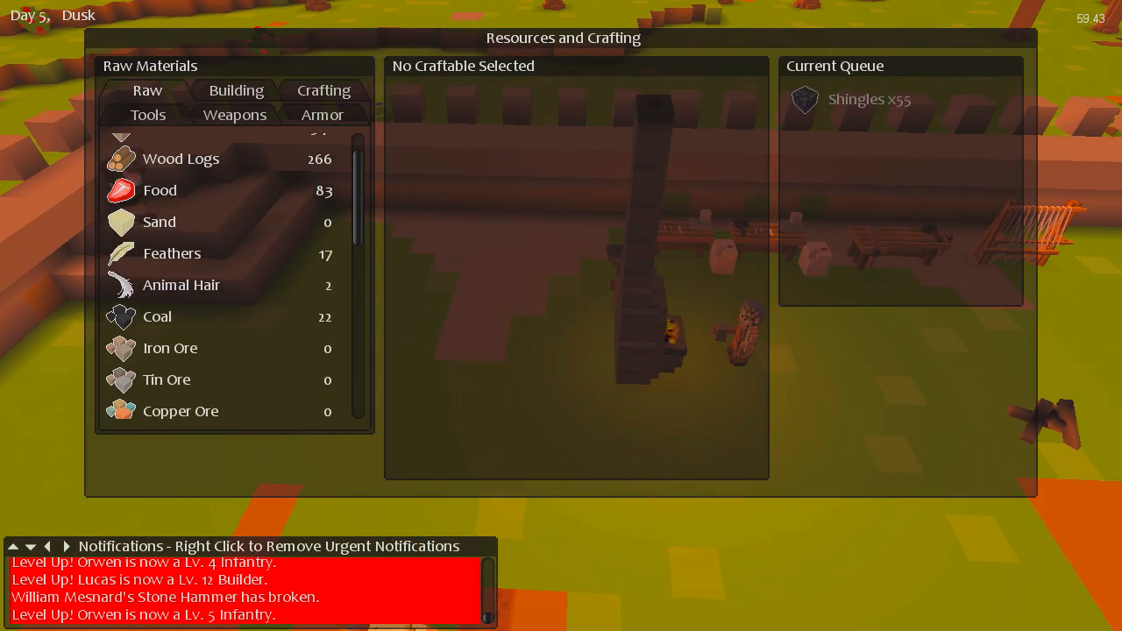
{"action": "left_click", "coordinate": [235, 116]}
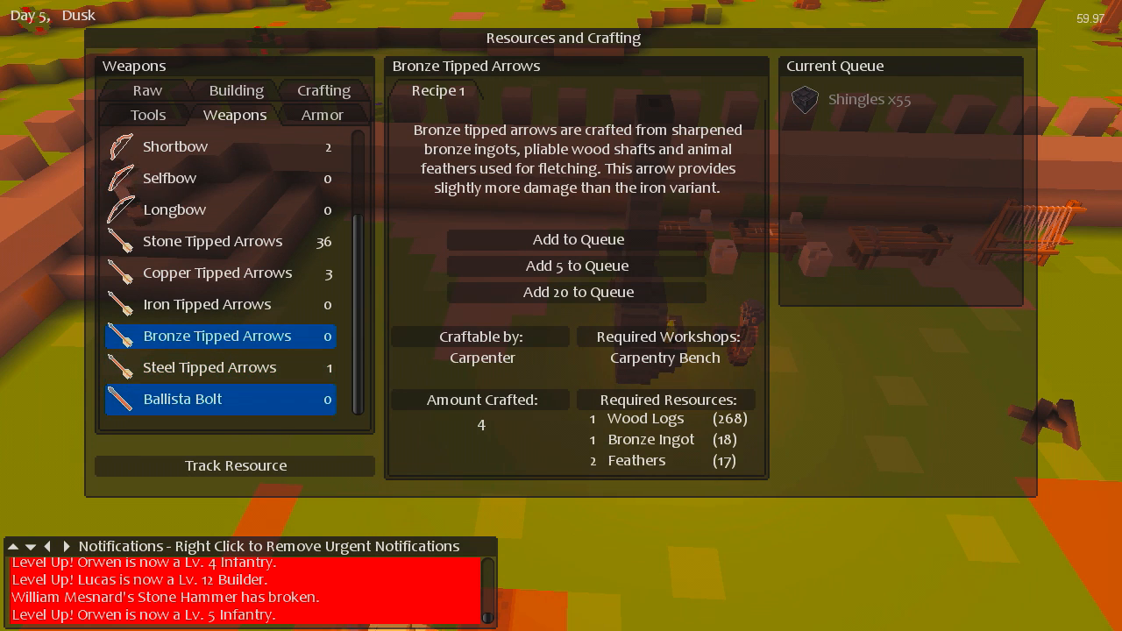
{"action": "left_click", "coordinate": [182, 400]}
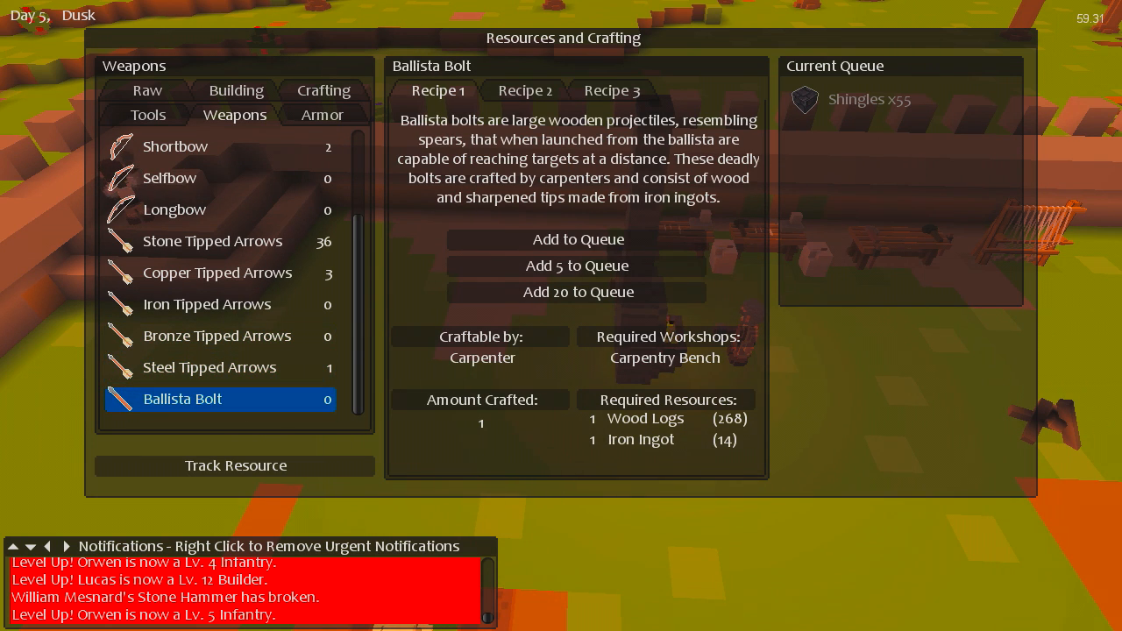
{"action": "left_click", "coordinate": [577, 291]}
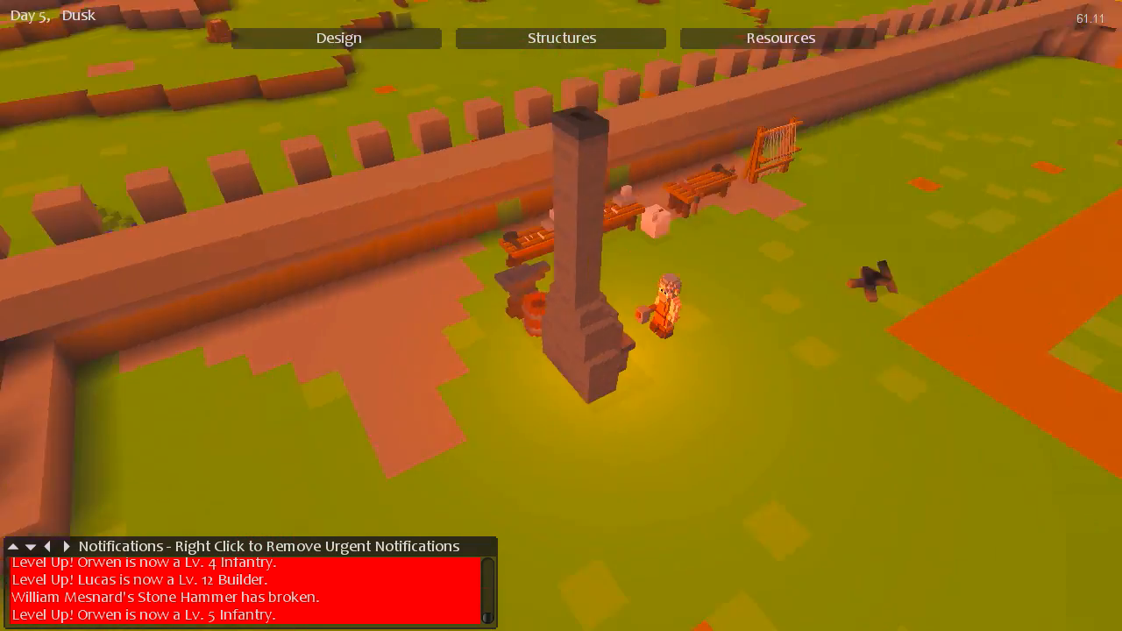
Select blacksmith Weston Mesnard at the forge to show his unit panel.
{"action": "left_click", "coordinate": [561, 39]}
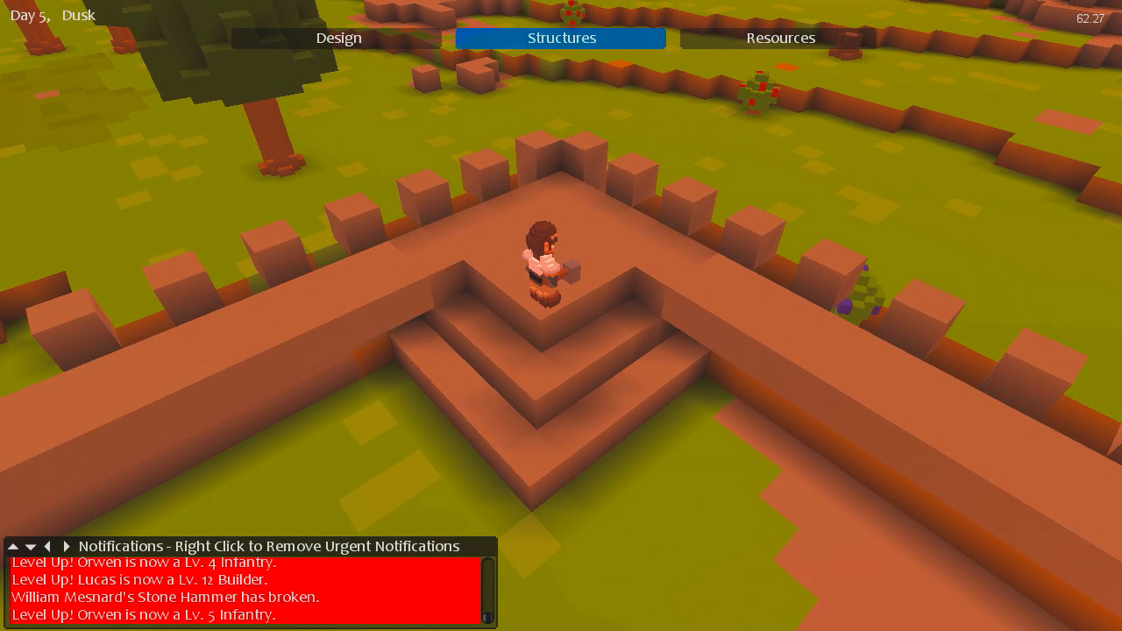
{"action": "left_click", "coordinate": [561, 39]}
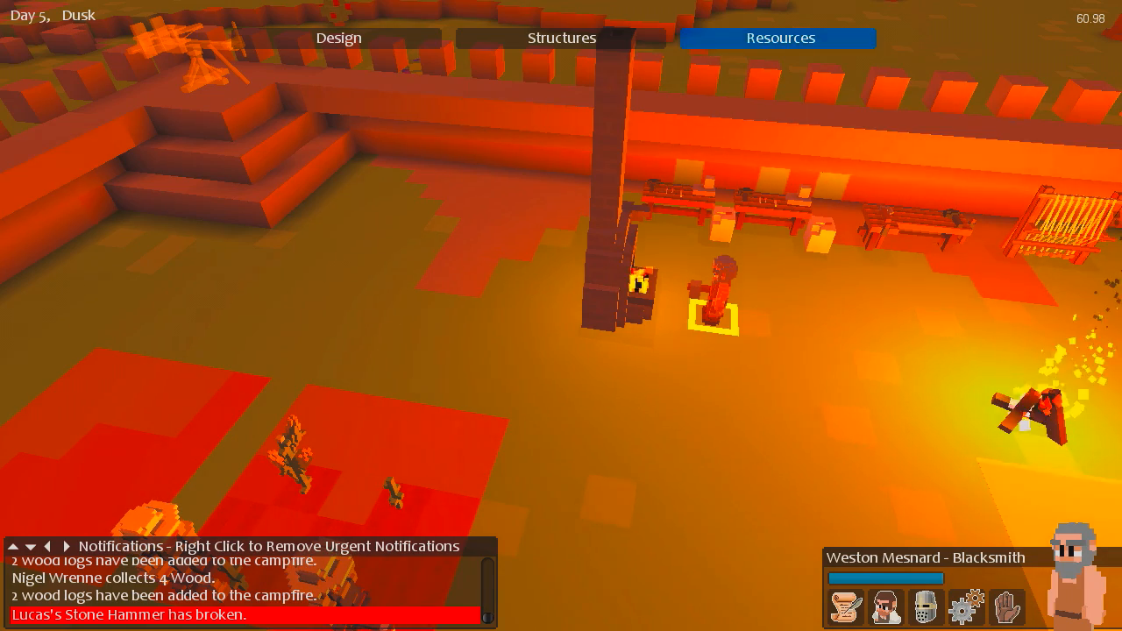
{"action": "left_click", "coordinate": [789, 39]}
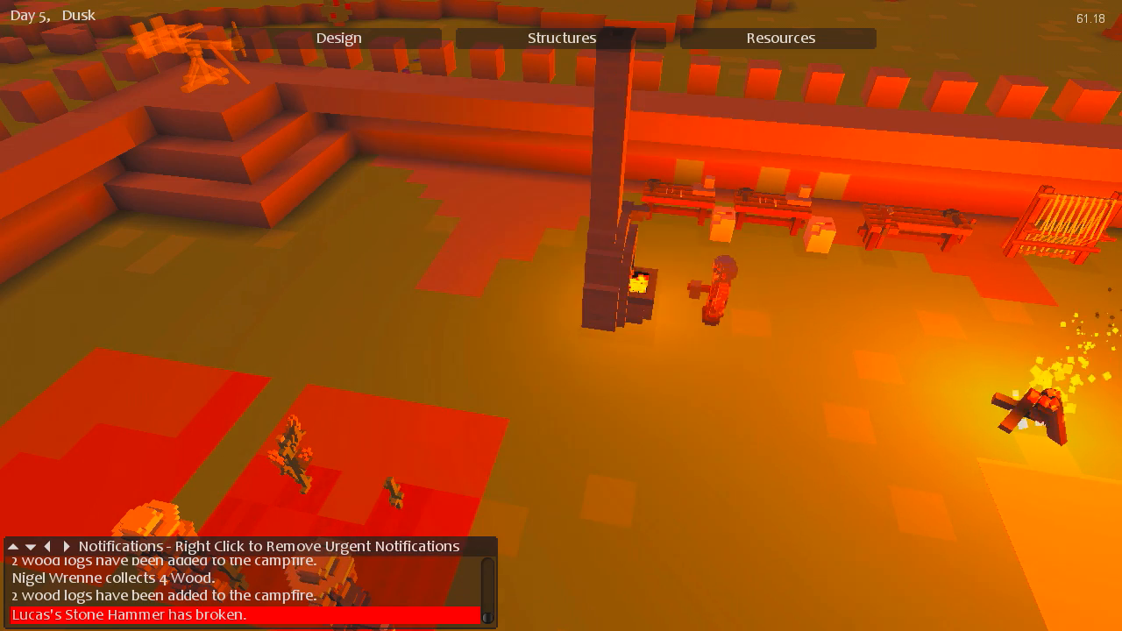
{"action": "left_click", "coordinate": [783, 38]}
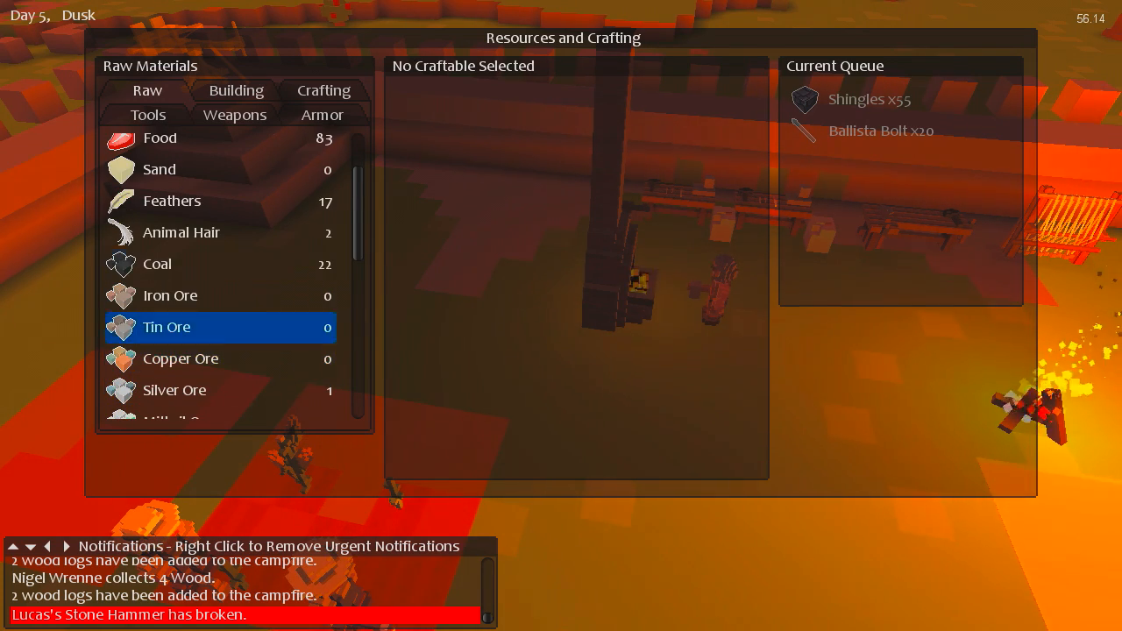
{"action": "scroll", "scroll_direction": "down", "scroll_amount": 3}
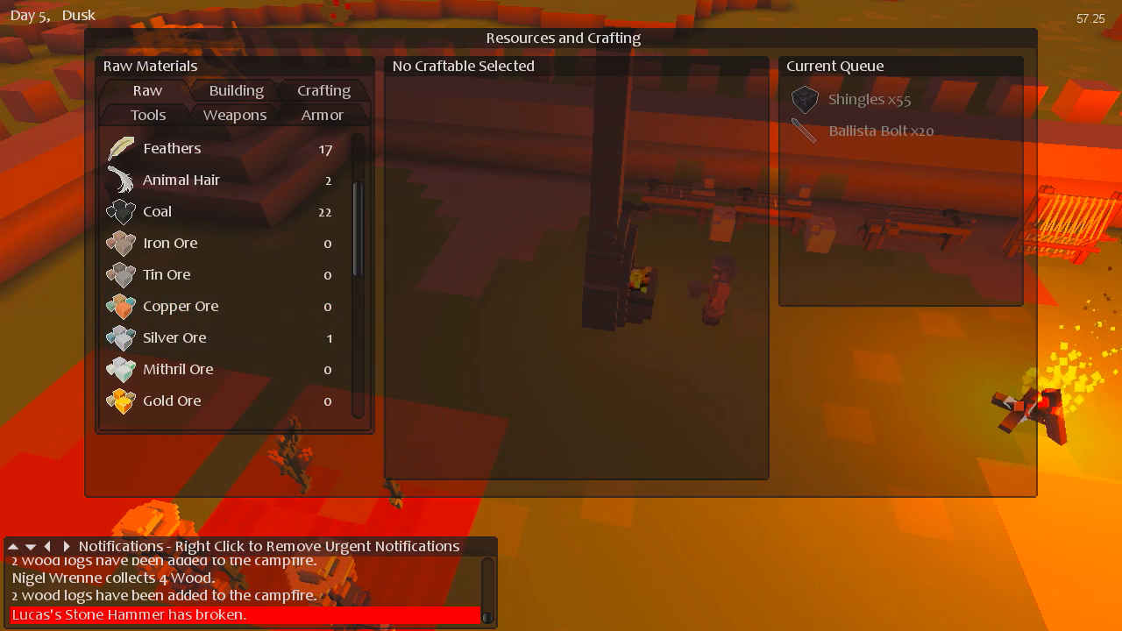
{"action": "left_click", "coordinate": [322, 92]}
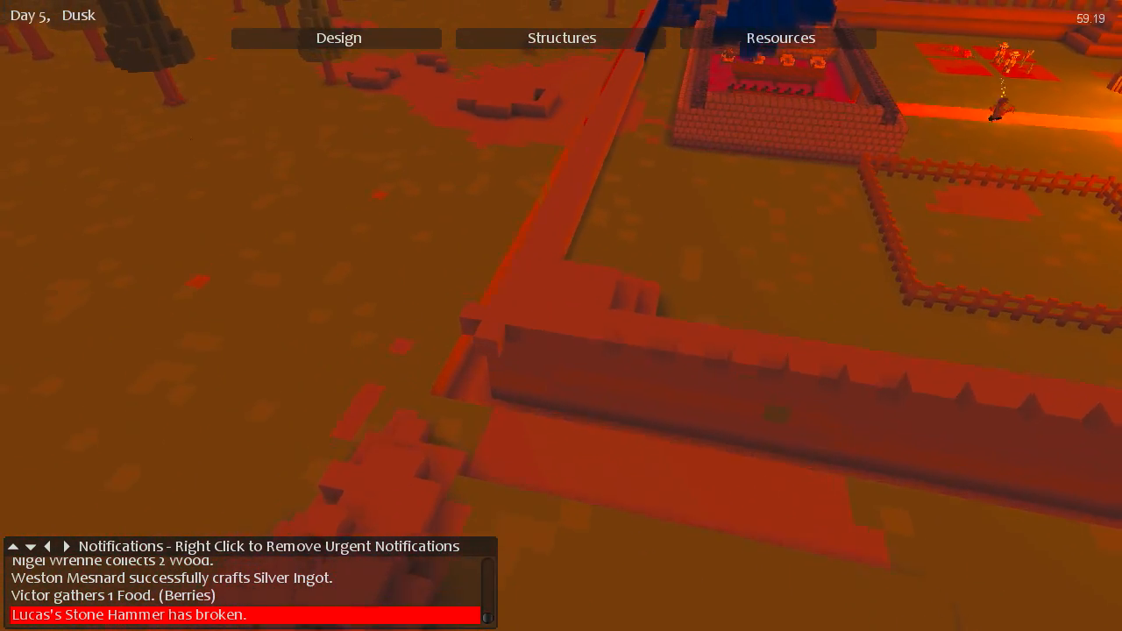
Pan past the walled enclosure back to the forge and campfire.
{"action": "left_click", "coordinate": [335, 39]}
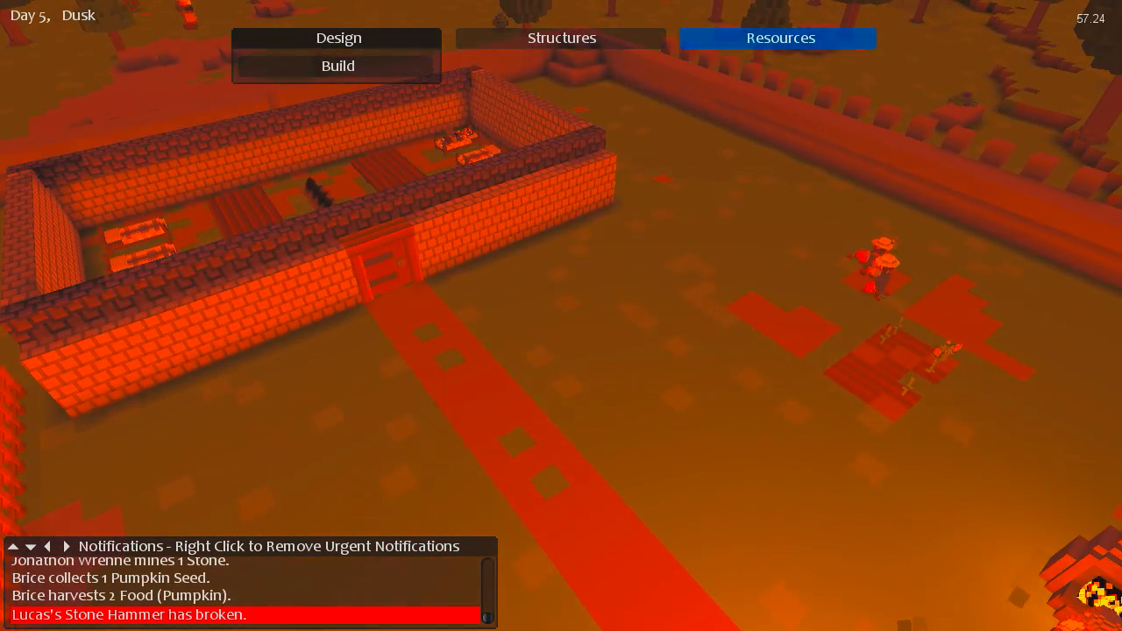
{"action": "left_click", "coordinate": [778, 38]}
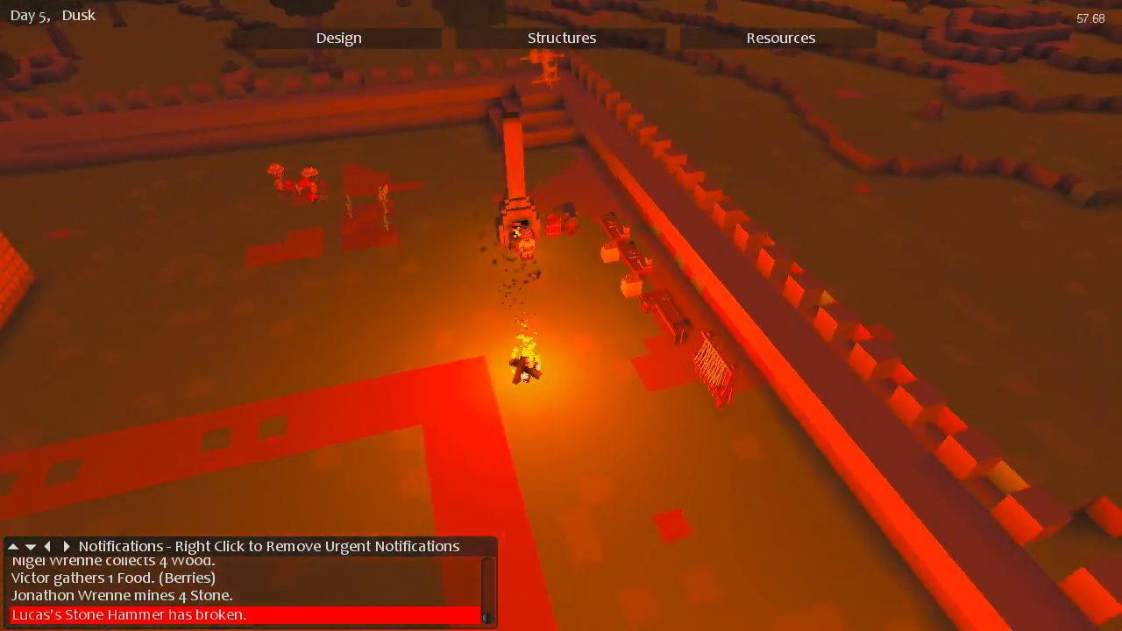
Queue Stone Hammers from the Resources Tools list.
{"action": "left_click", "coordinate": [779, 39]}
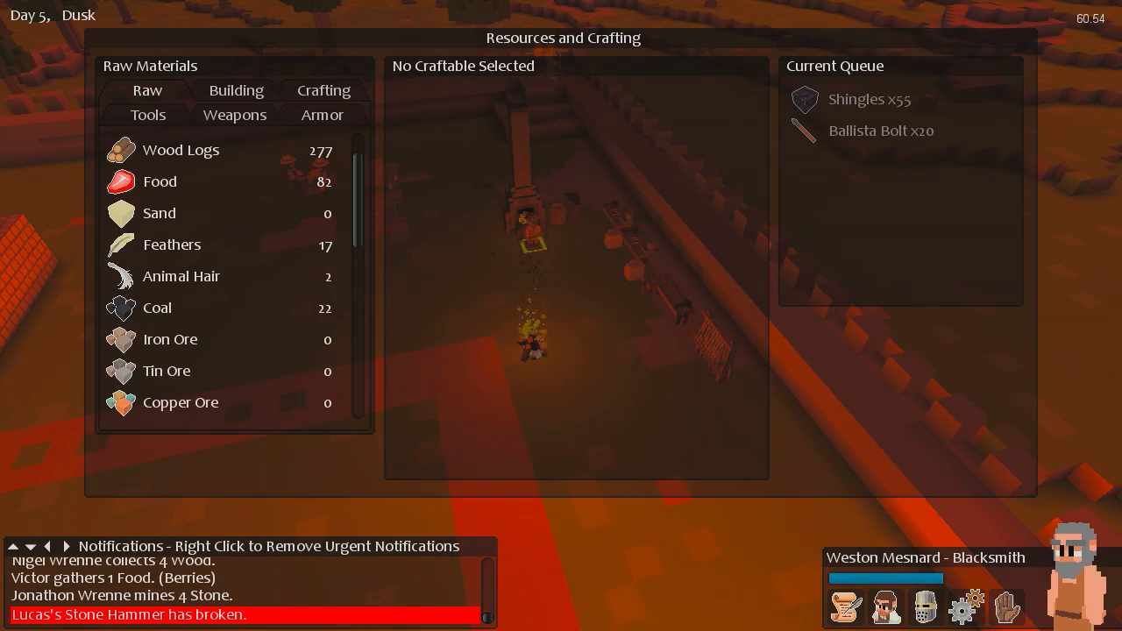
{"action": "left_click", "coordinate": [323, 91]}
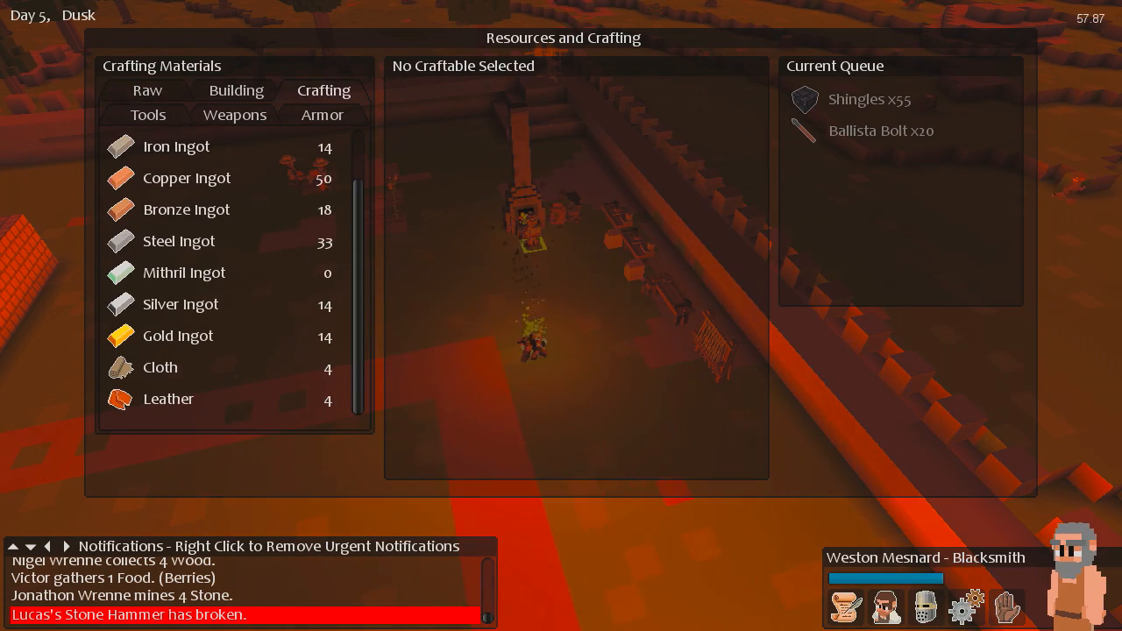
{"action": "left_click", "coordinate": [147, 114]}
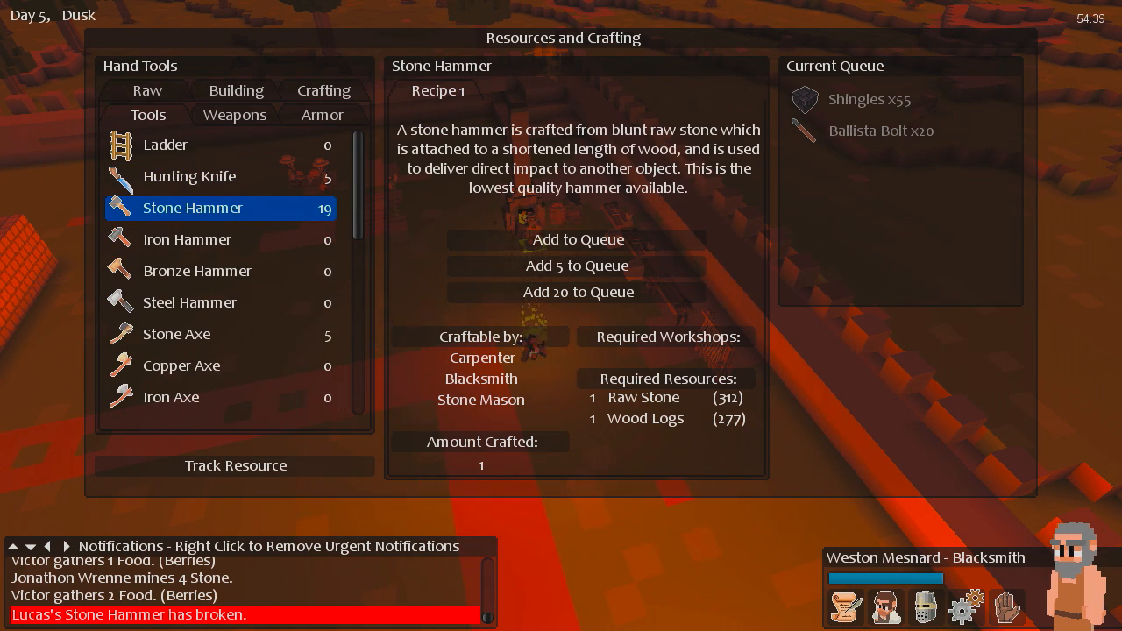
{"action": "left_click", "coordinate": [578, 239]}
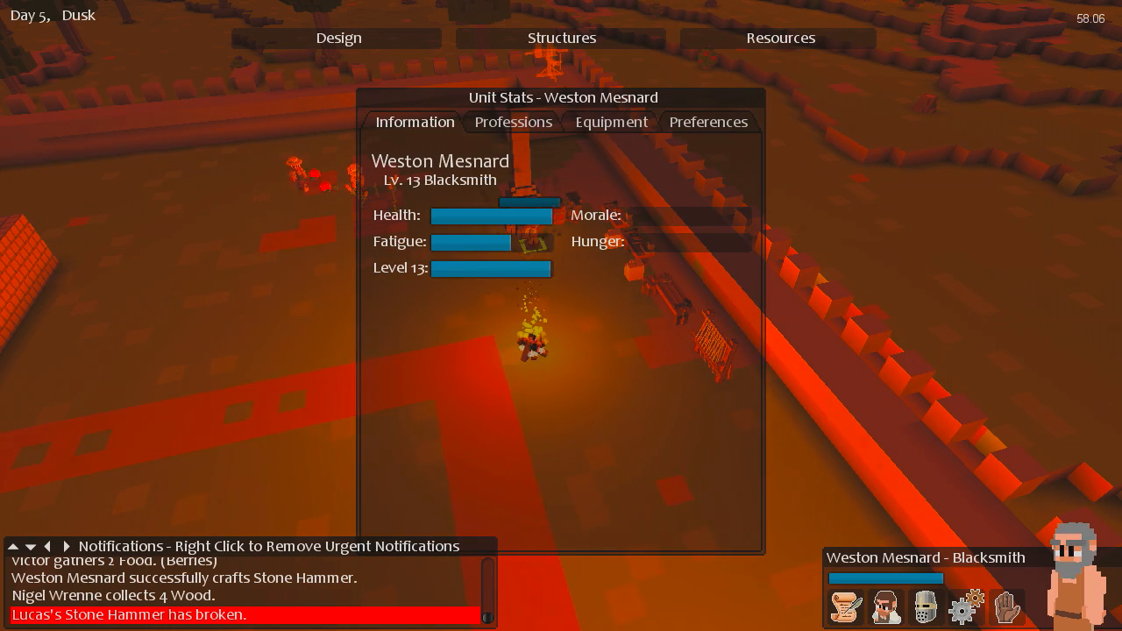
Show Weston Mesnard's professions and levels, selecting the Carpenter entry.
{"action": "left_click", "coordinate": [512, 123]}
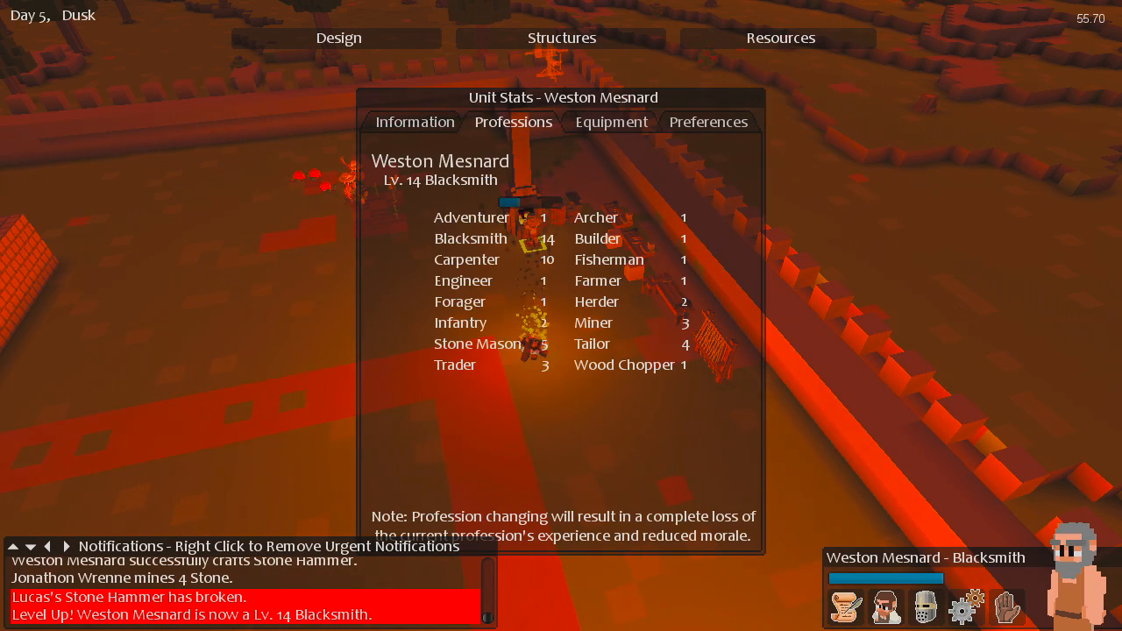
{"action": "left_click", "coordinate": [467, 260]}
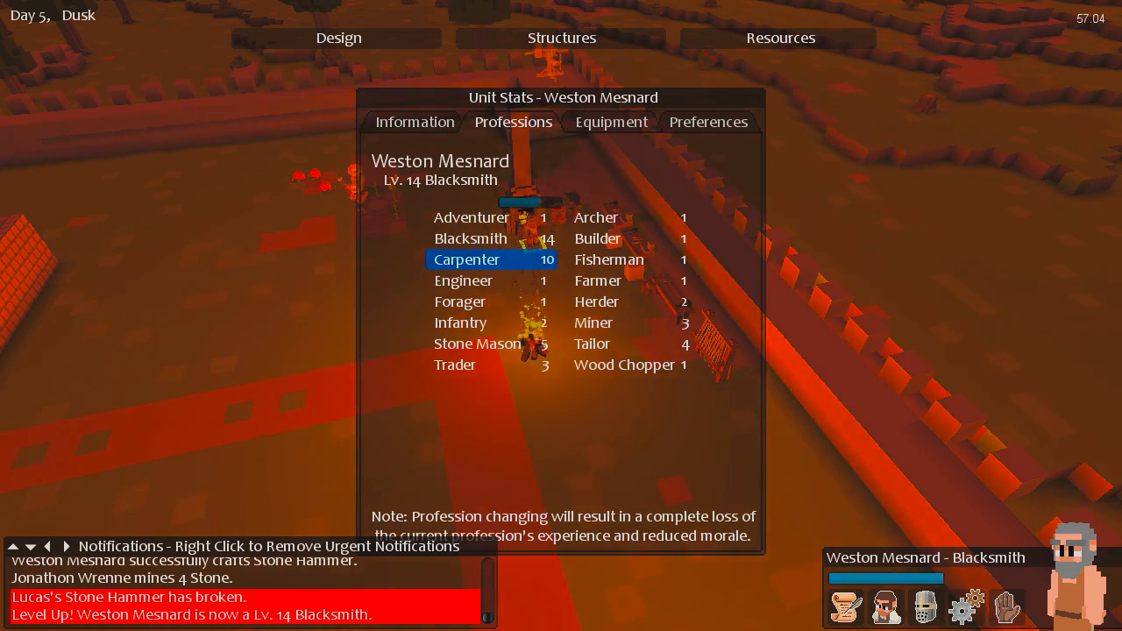